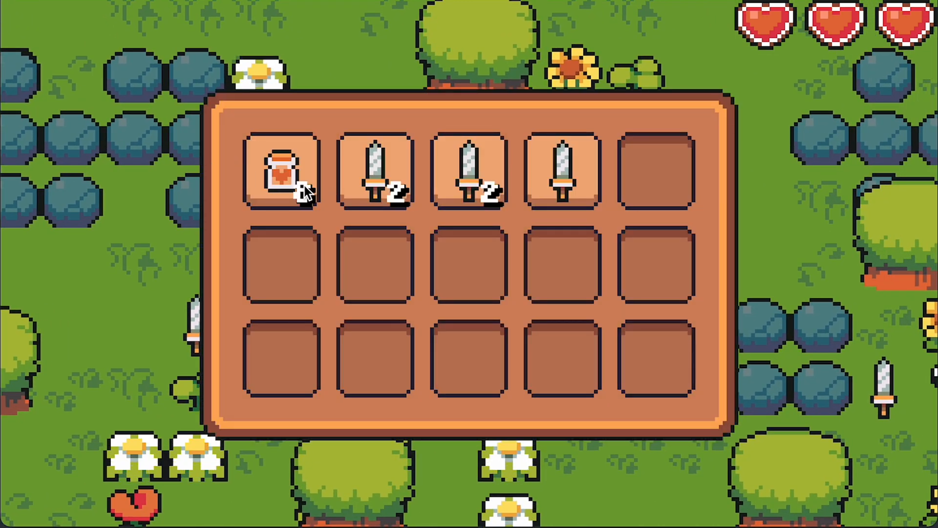
# Step: Drag the potion stack across the grid into another inventory slot in the running game
pyautogui.moveTo(285, 177); pyautogui.dragTo(602, 367)
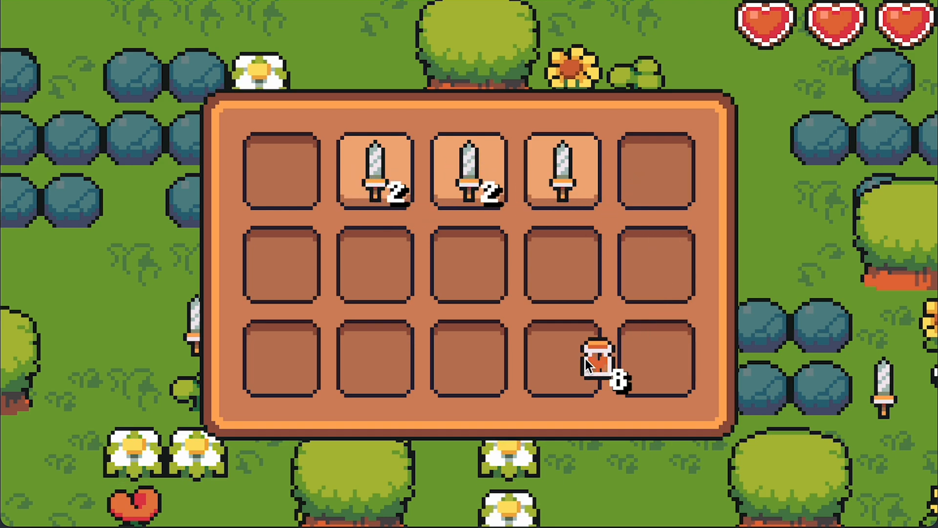
pyautogui.moveTo(606, 368); pyautogui.dragTo(404, 280)
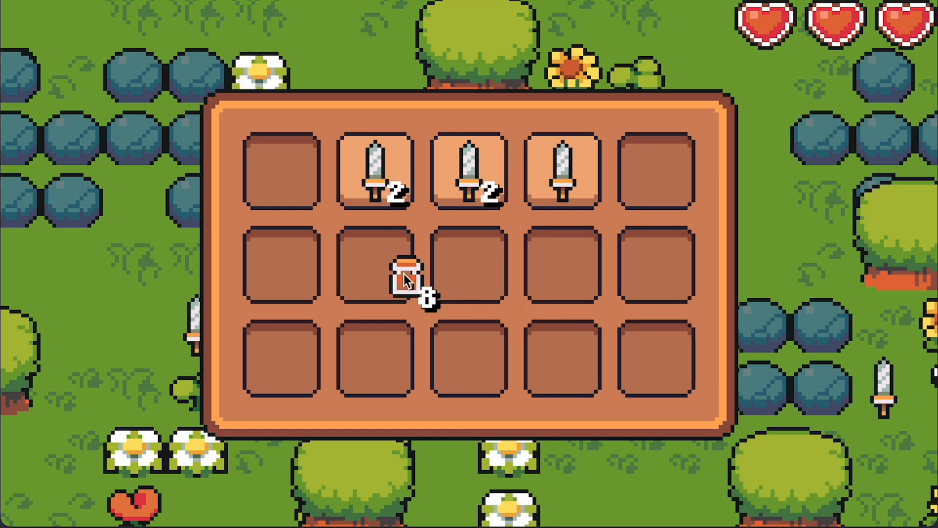
pyautogui.moveTo(410, 281); pyautogui.dragTo(335, 251)
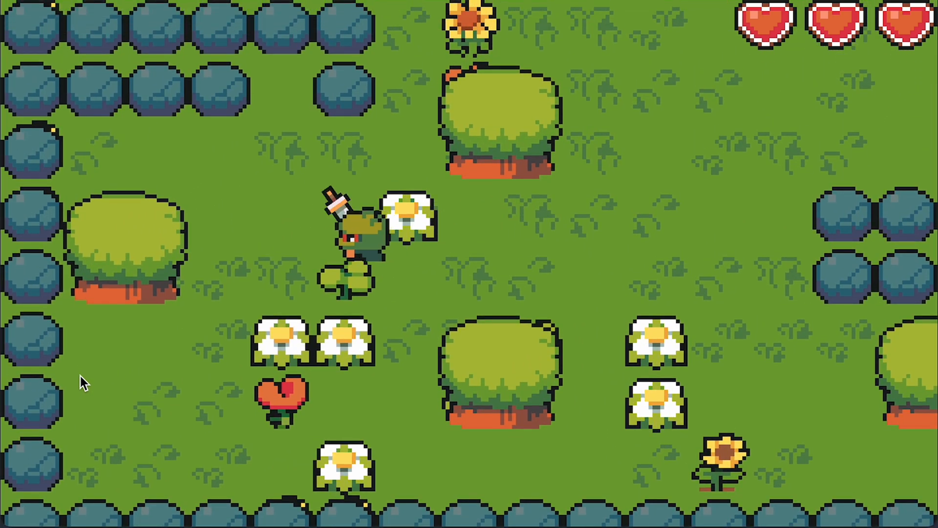
pyautogui.hscroll(3)
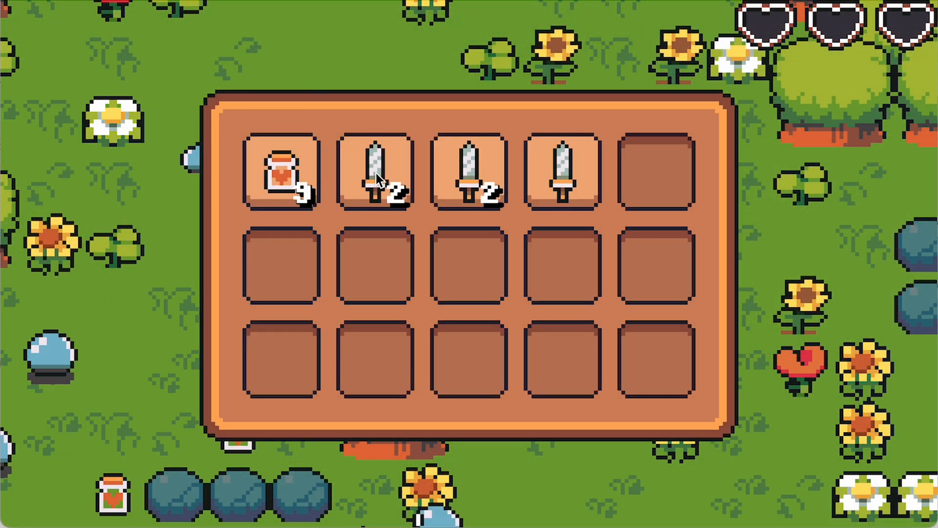
pyautogui.moveTo(563, 172)
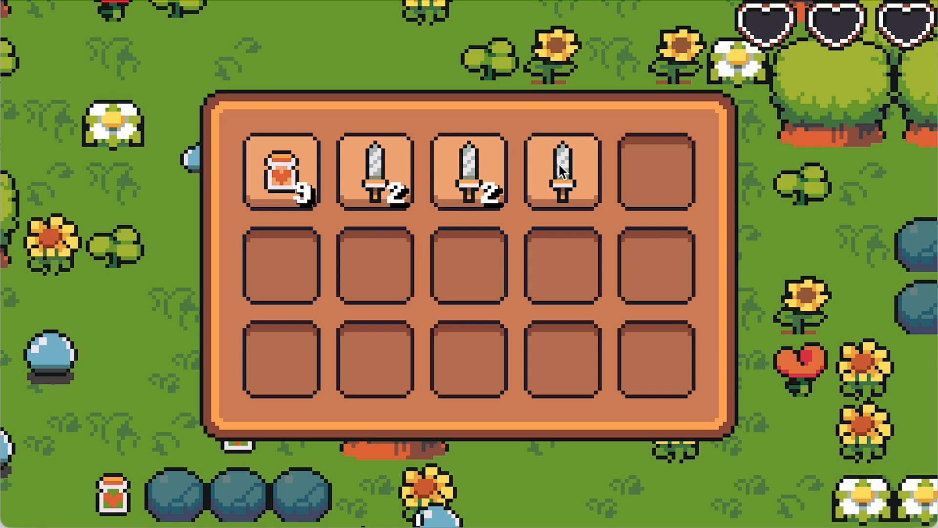
pyautogui.moveTo(463, 173)
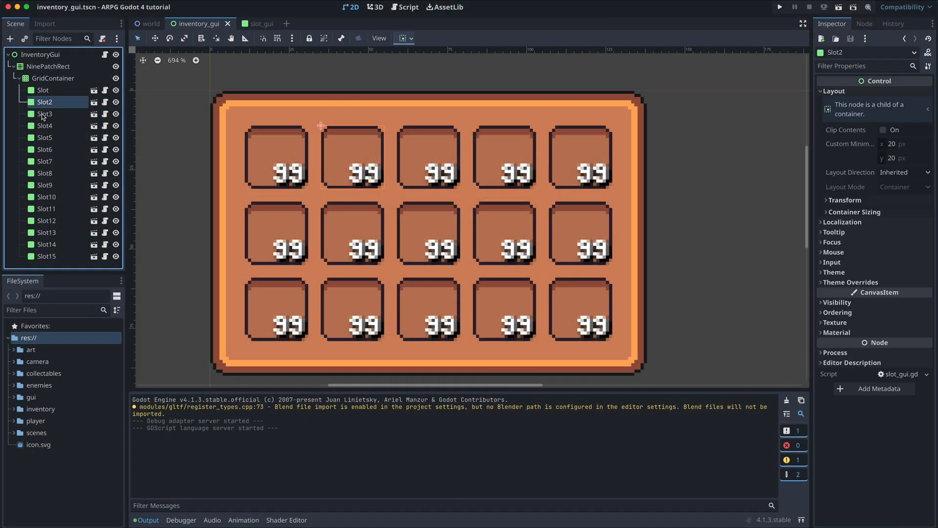
# Step: In slot_gui, change the Slot root node's type from Panel to Button
pyautogui.click(45, 197)
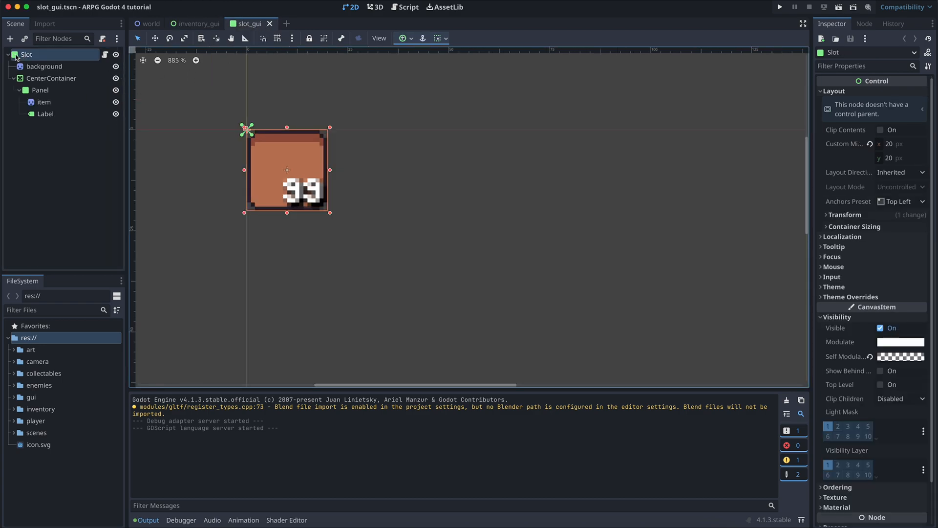
pyautogui.moveTo(26, 55)
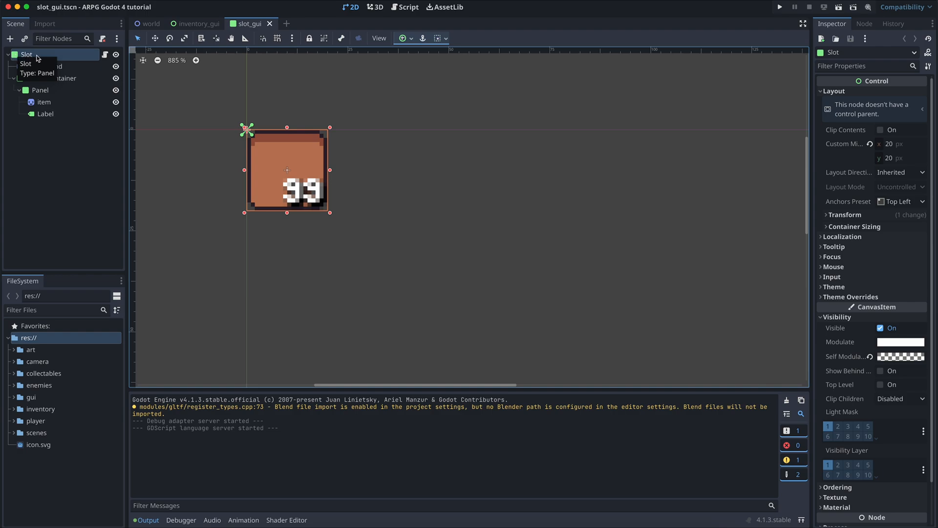
pyautogui.click(43, 102)
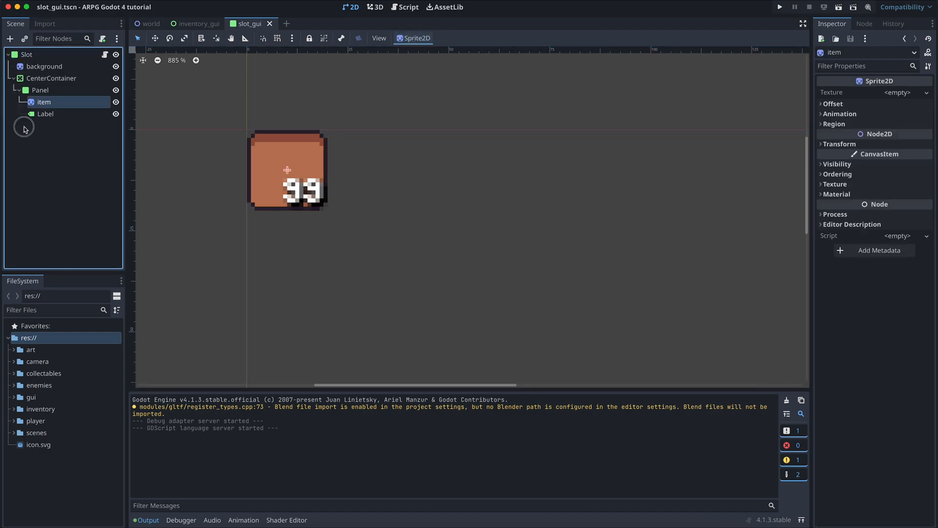
pyautogui.click(26, 54)
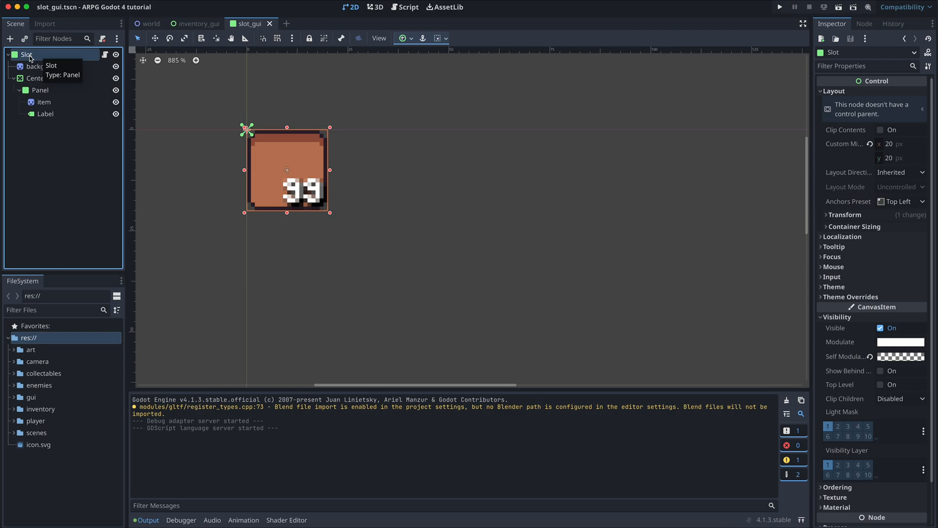
pyautogui.rightClick(27, 54)
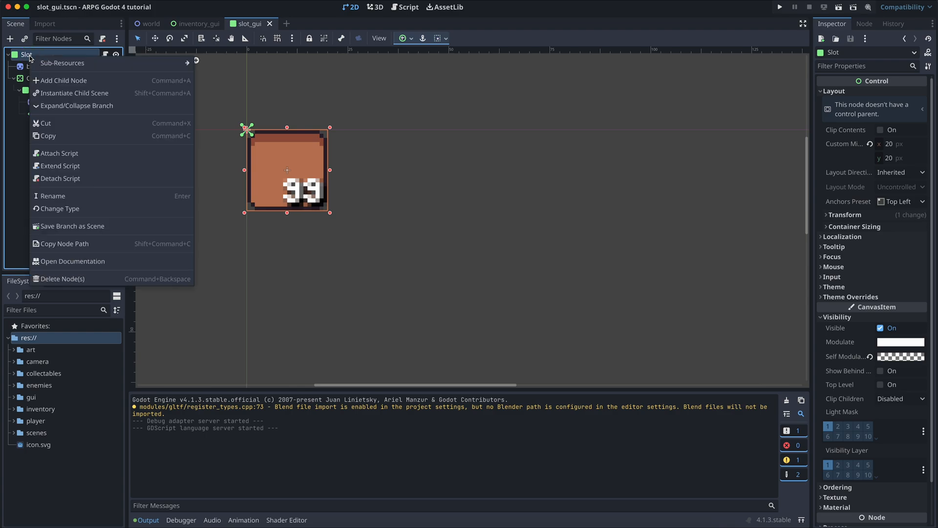
pyautogui.moveTo(84, 208)
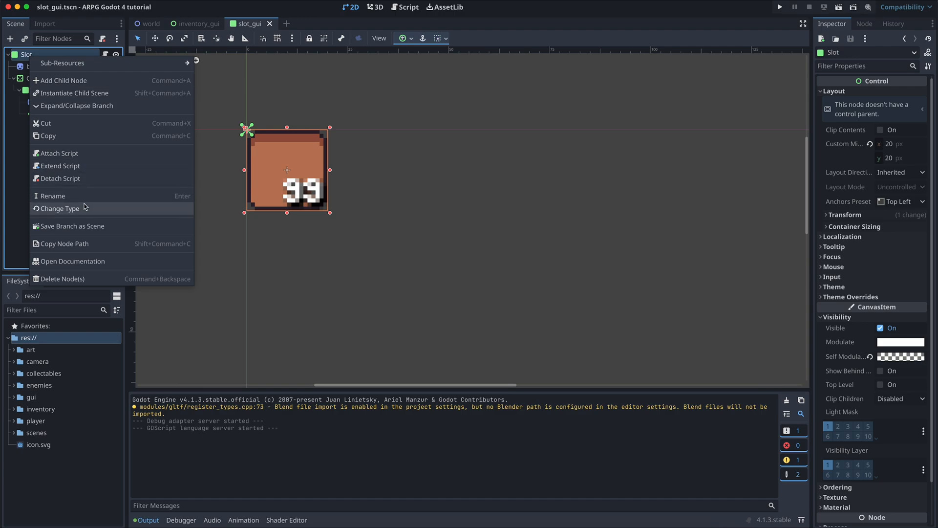
pyautogui.click(61, 209)
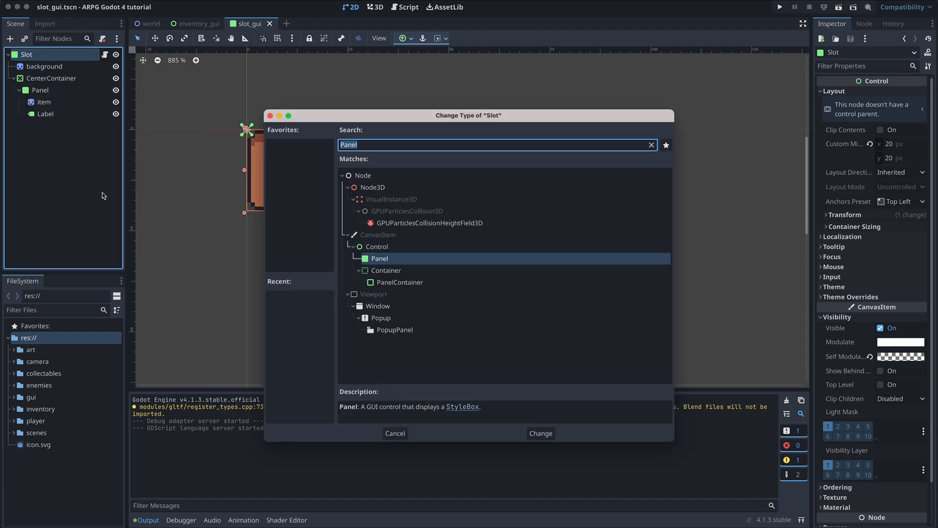
pyautogui.write('button')
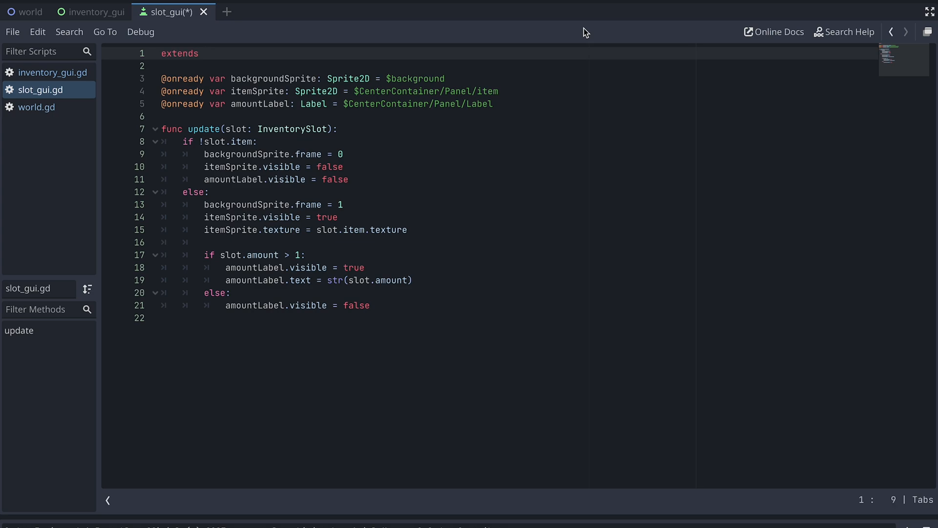
# Step: Make slot_gui.gd extend Button, review the Signals tab, then open inventory_gui.gd
pyautogui.write('Button')
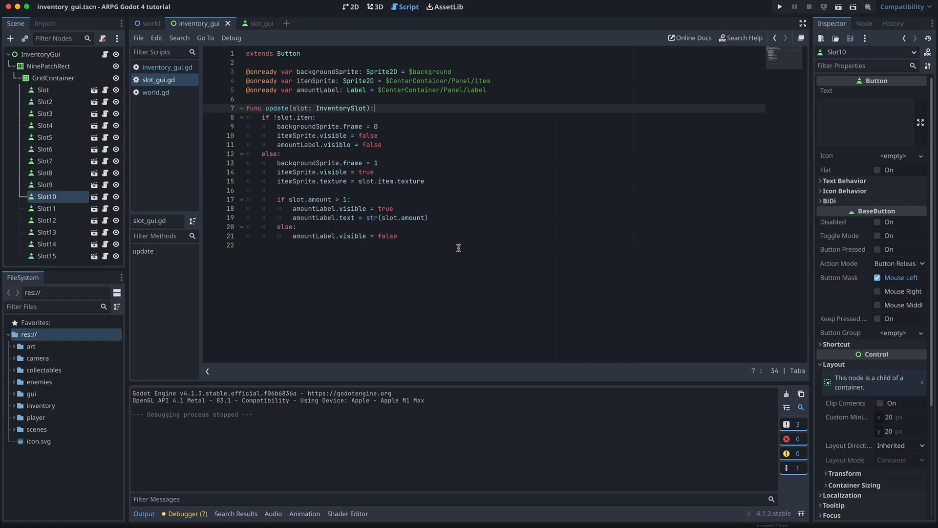
pyautogui.moveTo(192, 106)
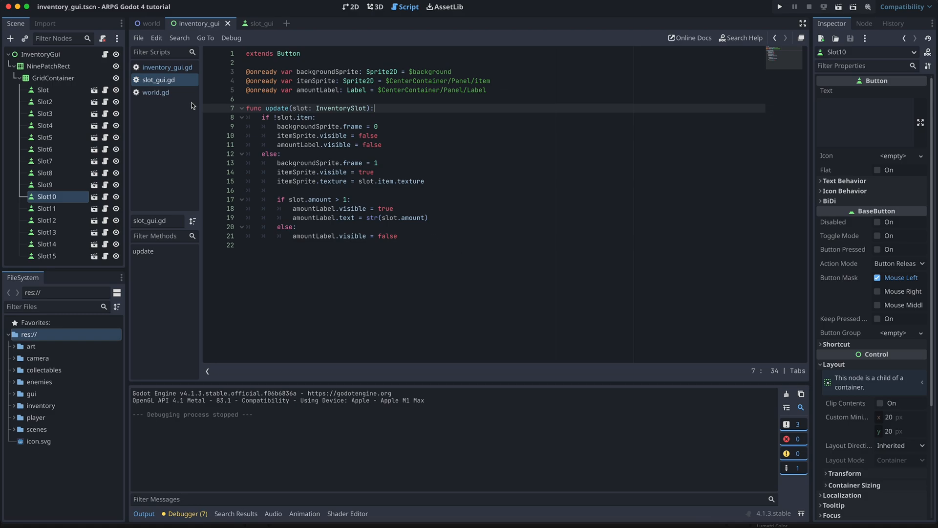
pyautogui.click(249, 24)
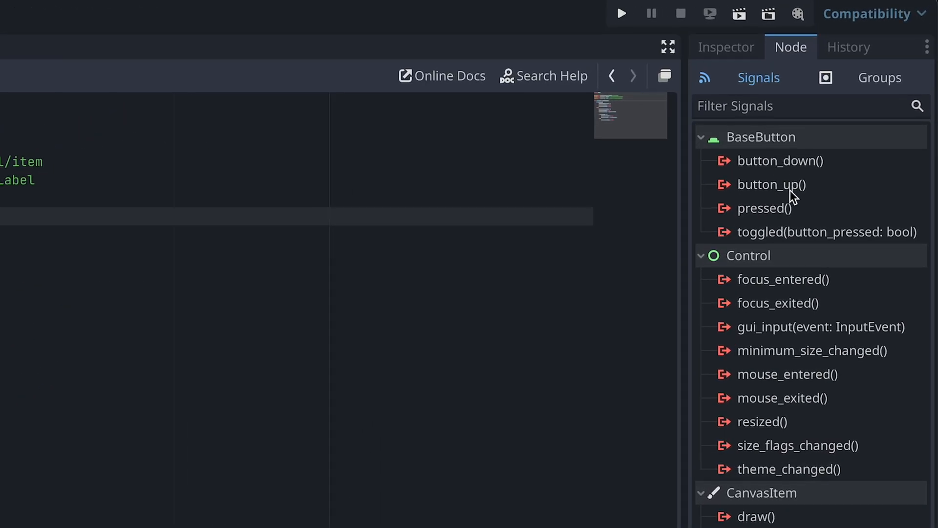
pyautogui.click(763, 207)
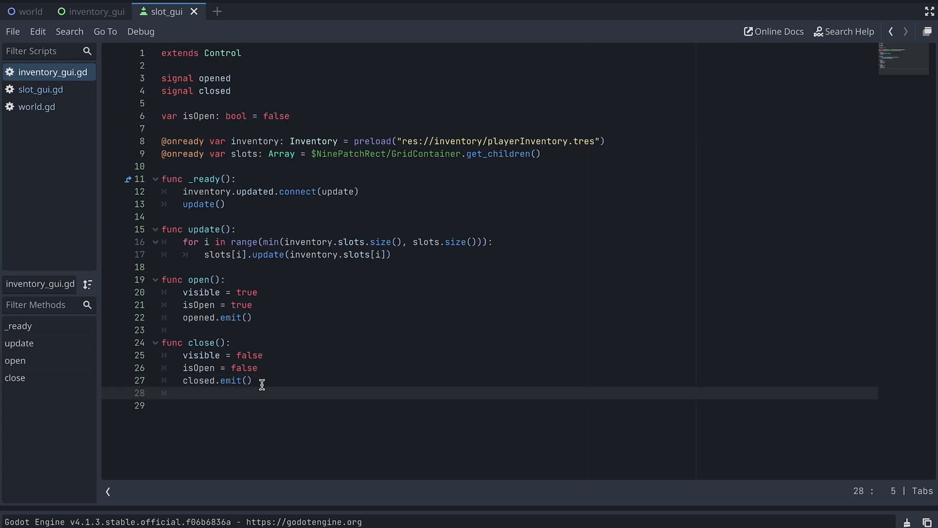
# Step: Add an onSlotClicked() function below the close function
pyautogui.press('enter')
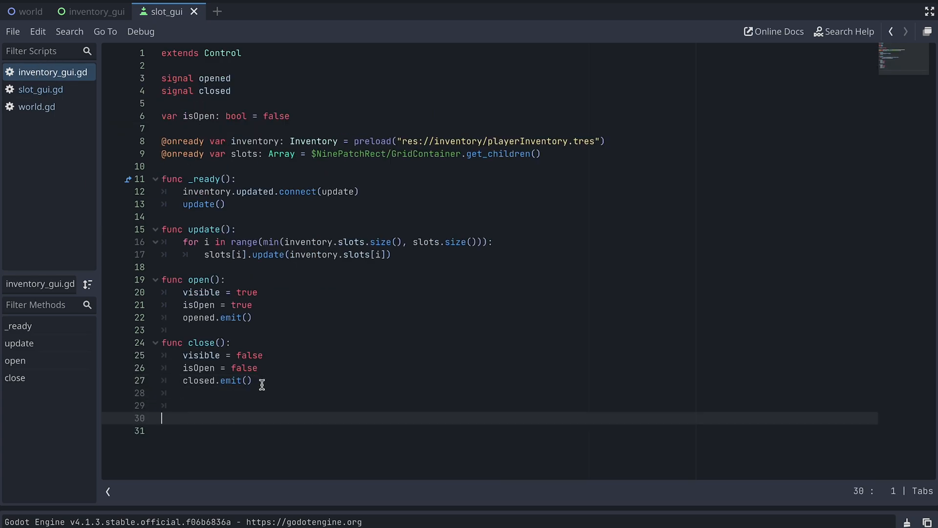
pyautogui.write('func')
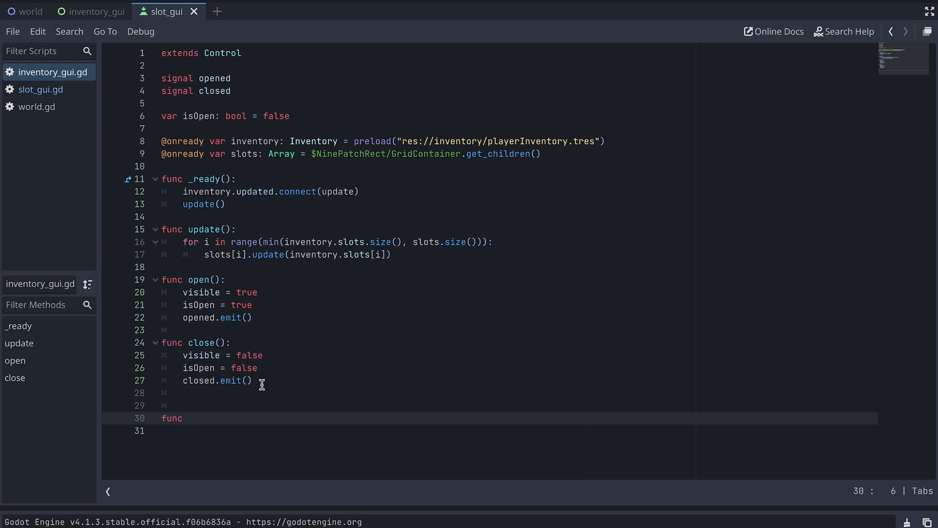
pyautogui.write('onSlo')
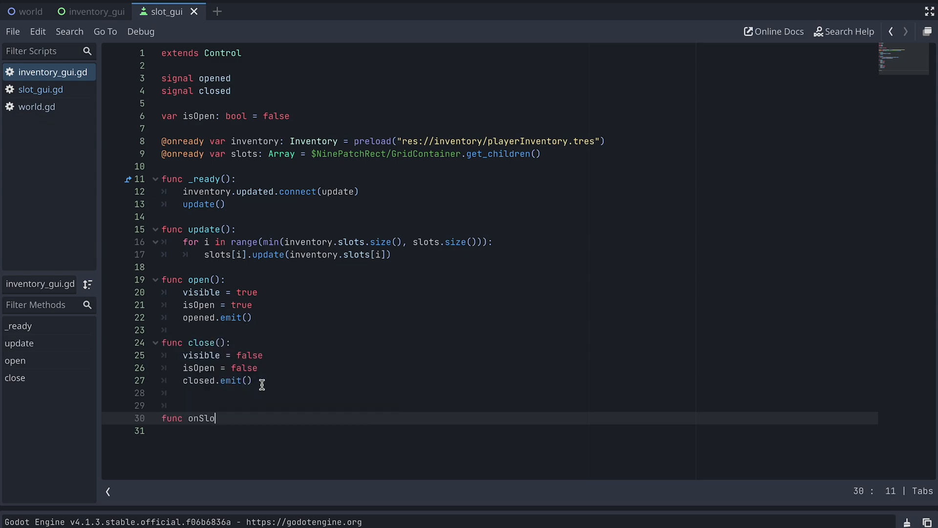
pyautogui.write('tClicked():')
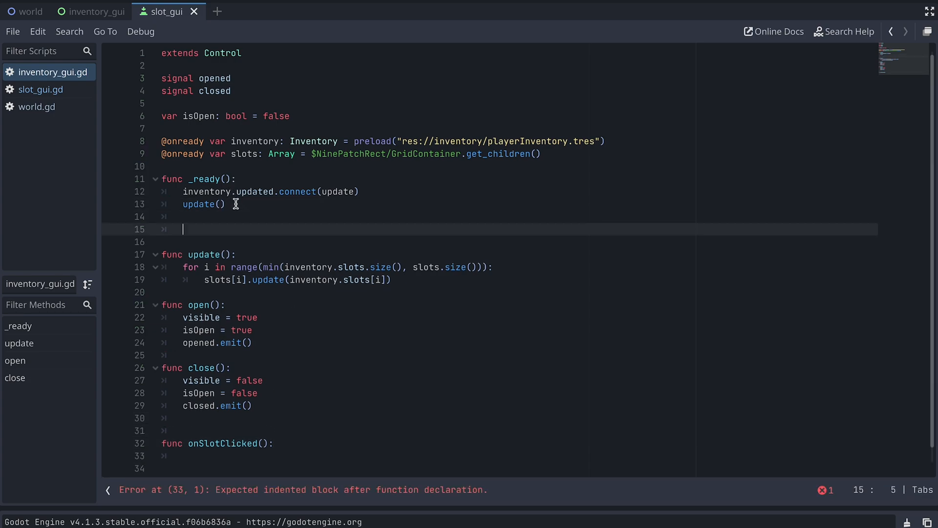
# Step: Write connectSlots linking each slot's pressed signal to onSlotClicked, call it, and add pass
pyautogui.write('func connectSlots():')
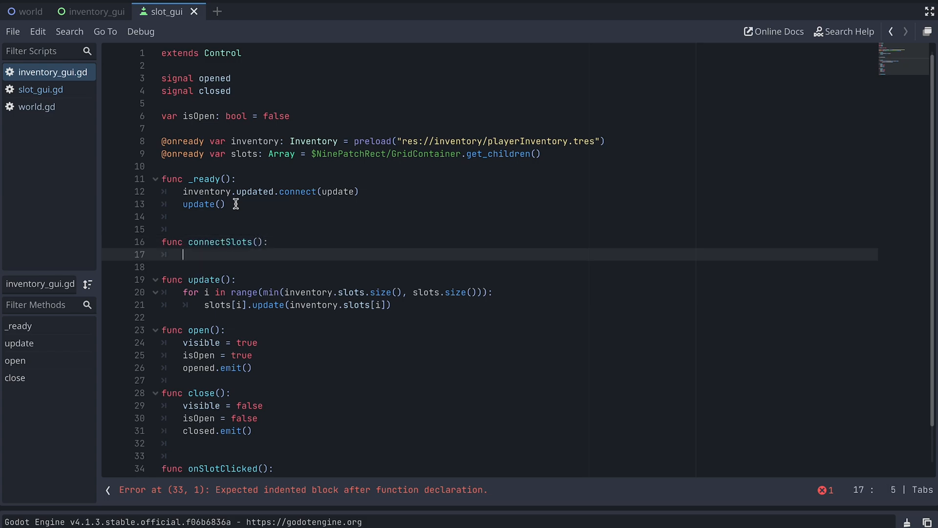
pyautogui.write('for slot in slots:')
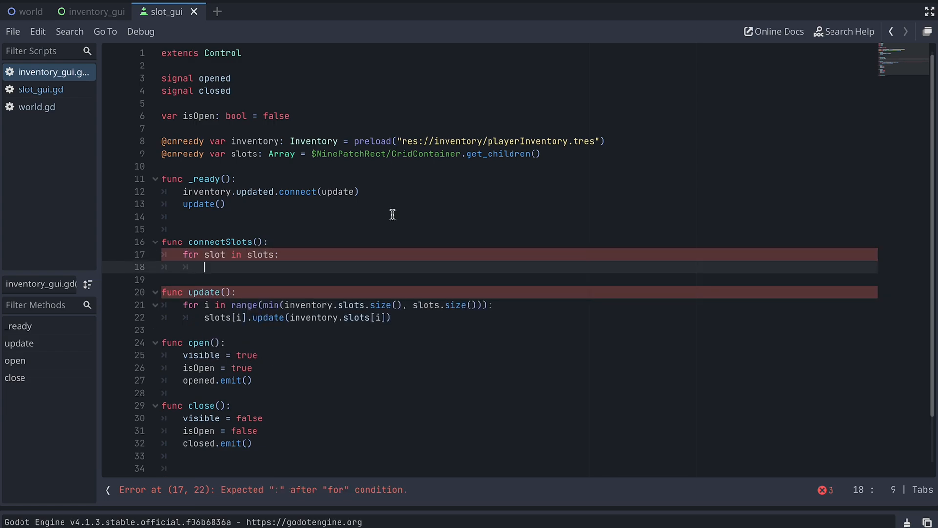
pyautogui.write('slot.pressed.connec')
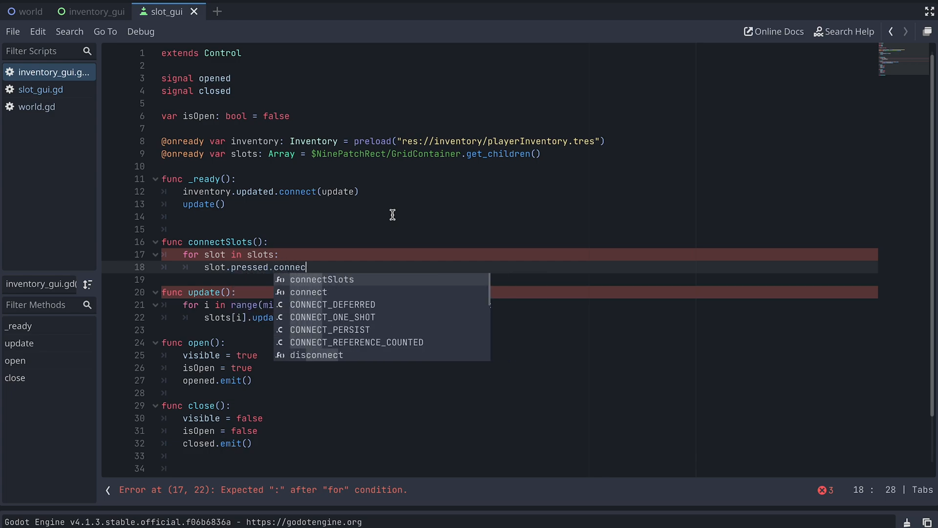
pyautogui.write('(onSlotClicked')
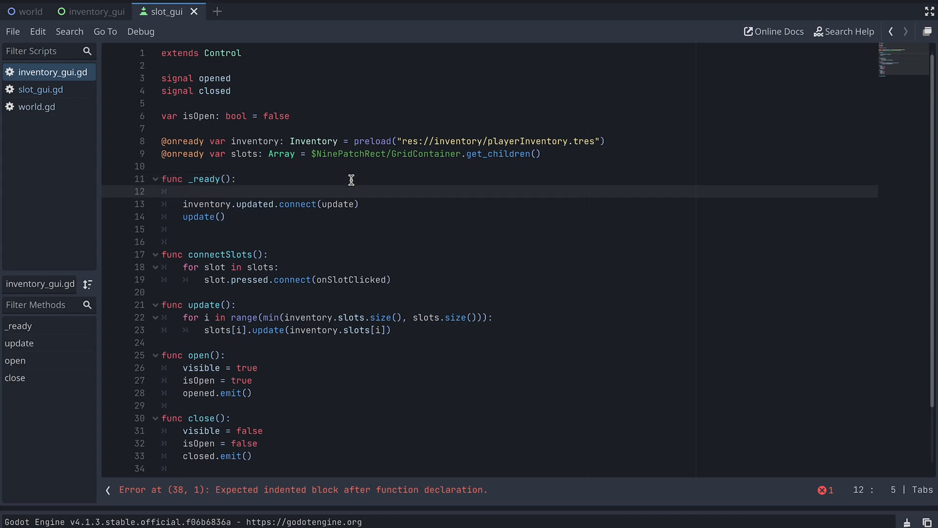
pyautogui.write('connectSlots')
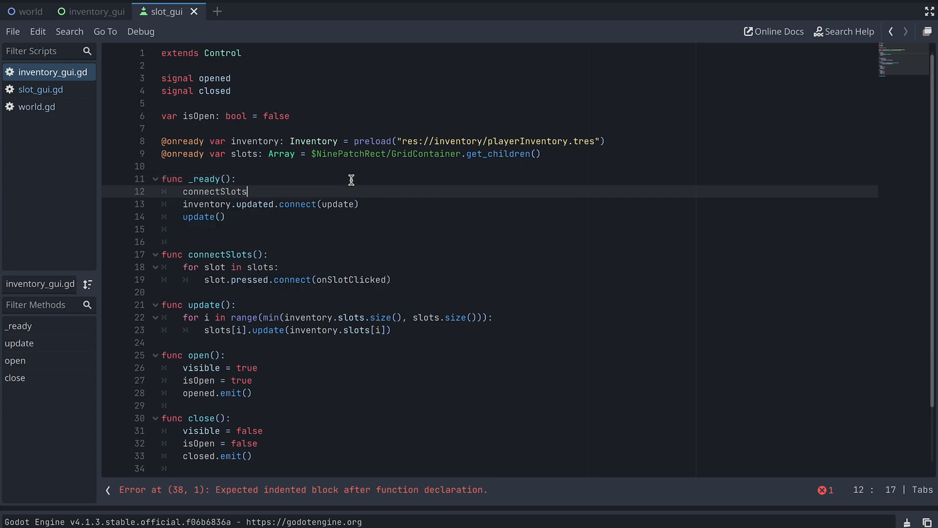
pyautogui.write('()')
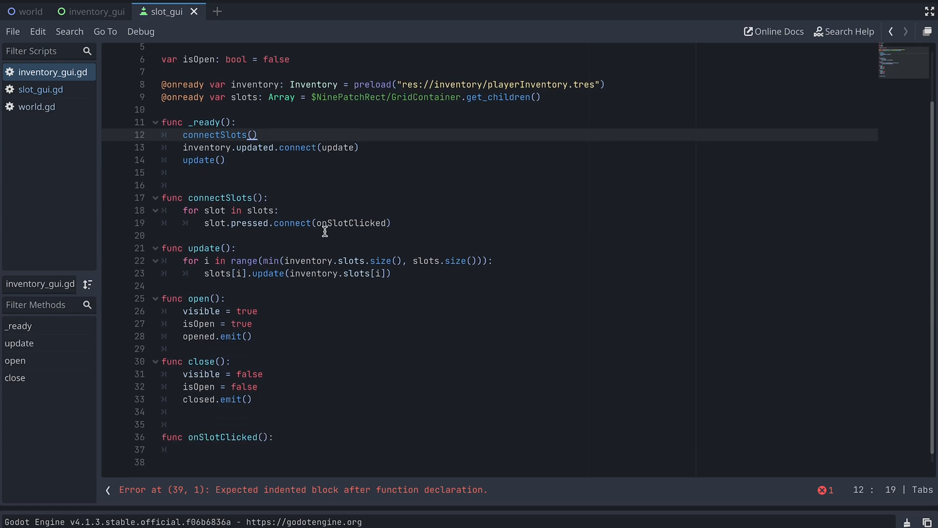
pyautogui.write('pas')
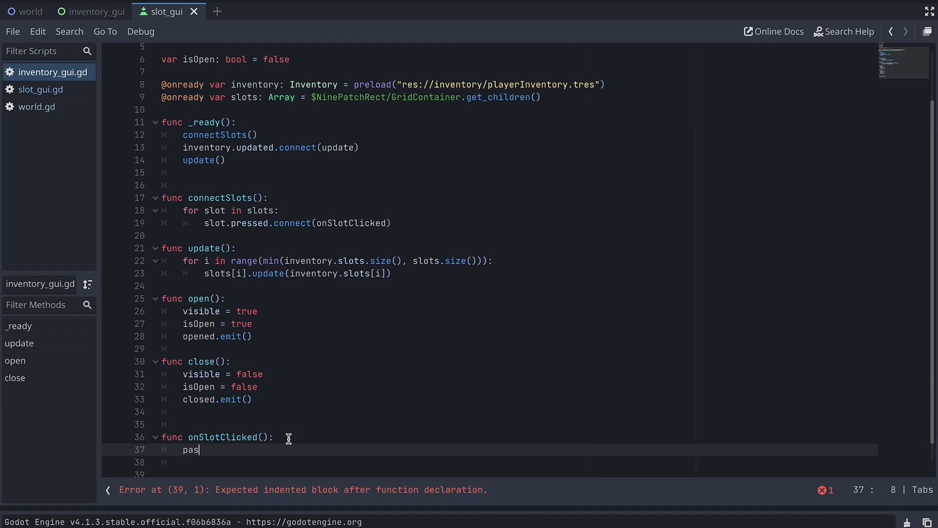
pyautogui.write('s')
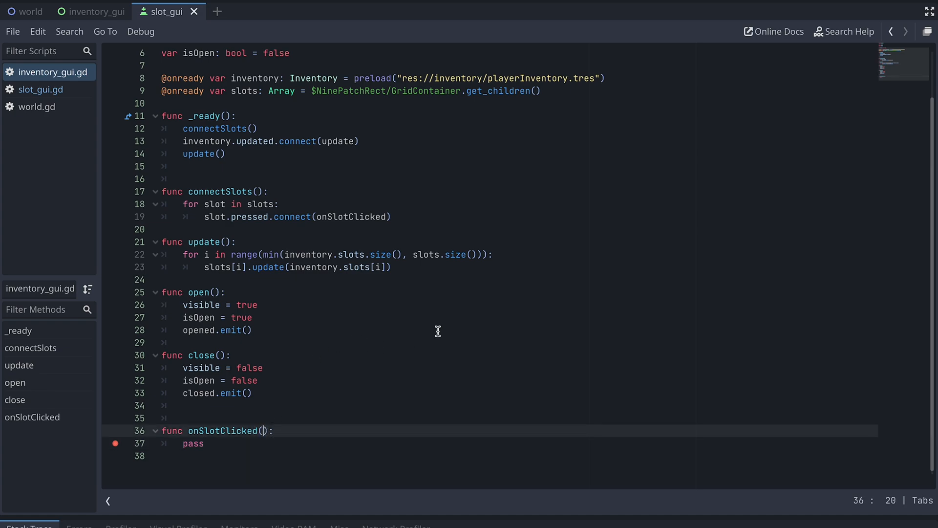
# Step: Add a slot parameter to onSlotClicked and start a new line inside the connectSlots loop
pyautogui.write('s')
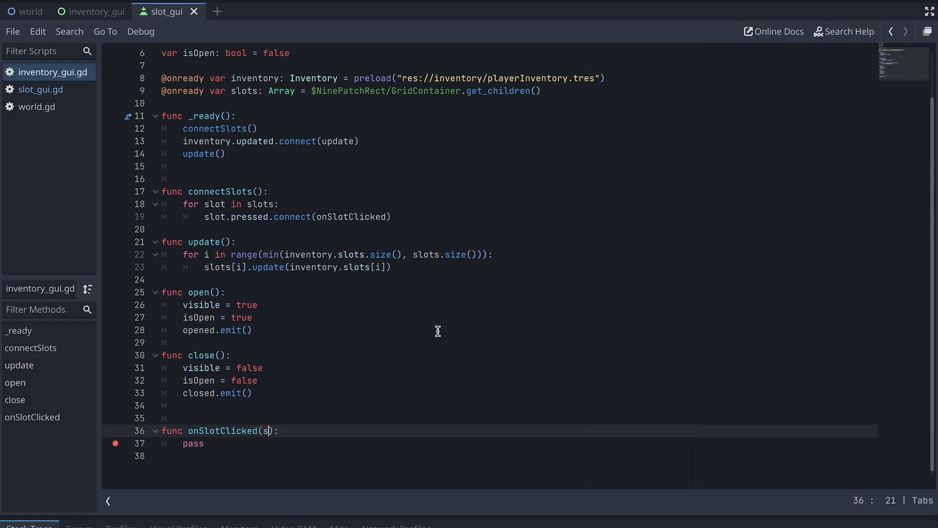
pyautogui.write('lot')
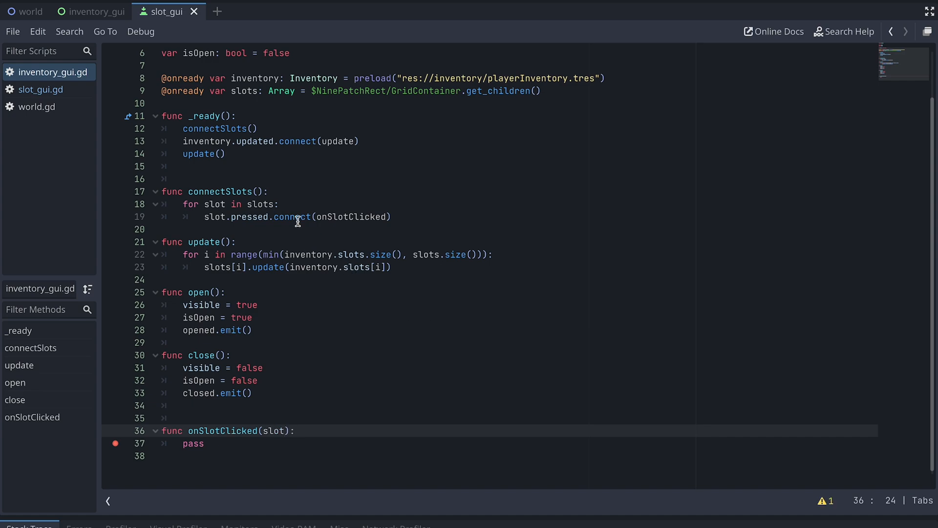
pyautogui.click(278, 204)
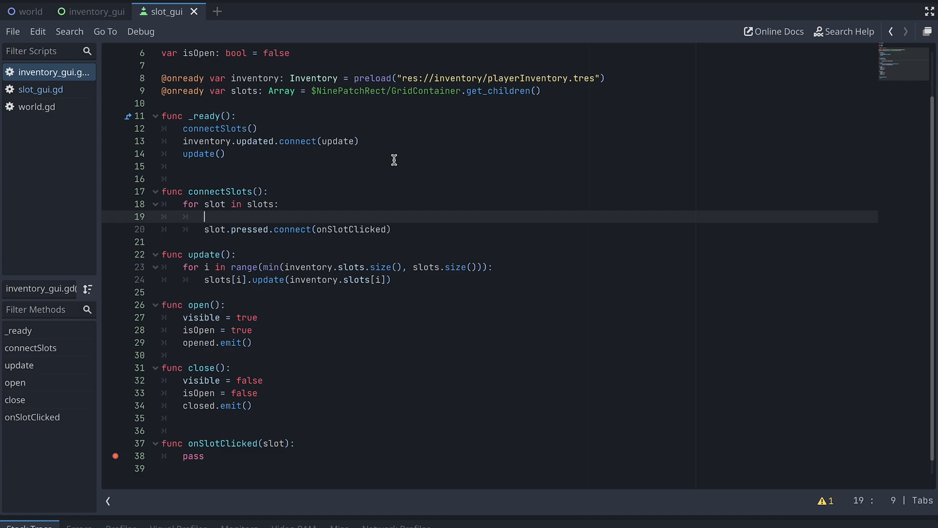
# Step: Build a Callable of onSlotClicked, bind it to slot, and pass it to pressed.connect
pyautogui.write('var')
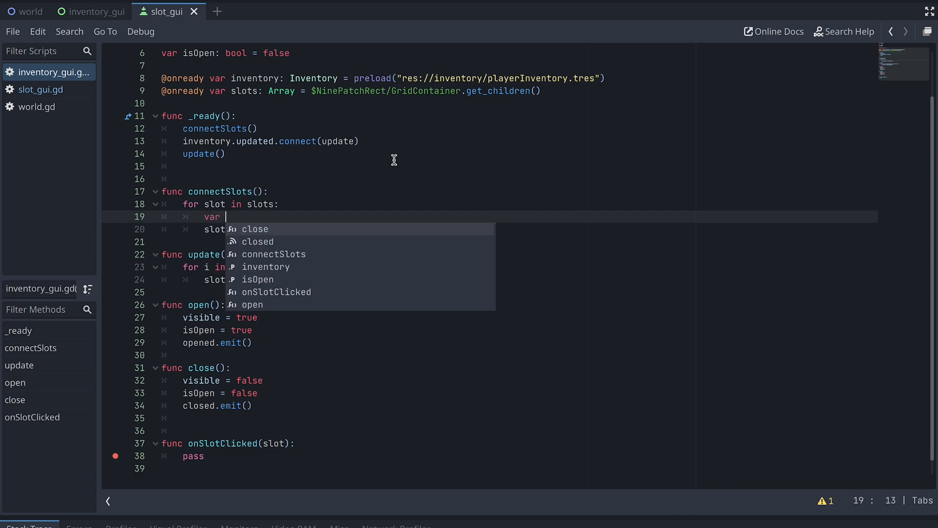
pyautogui.write('callable')
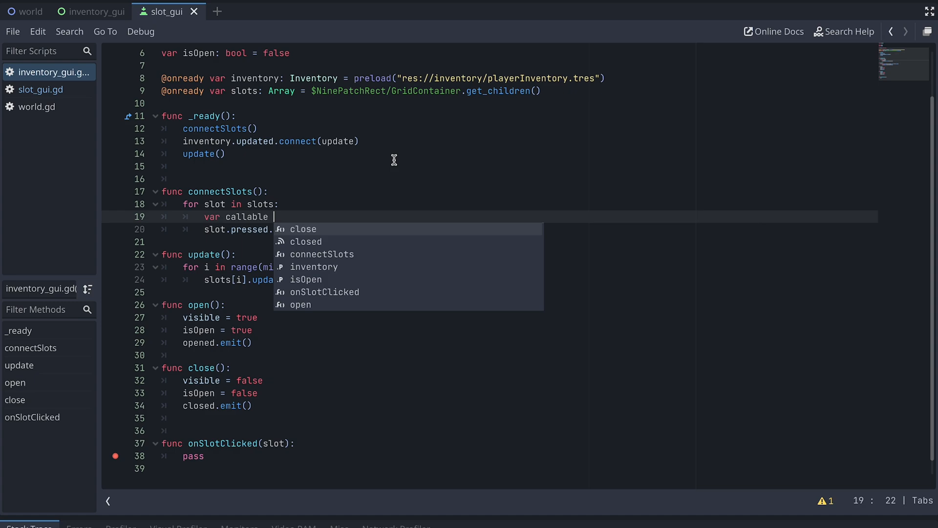
pyautogui.write('= Ca')
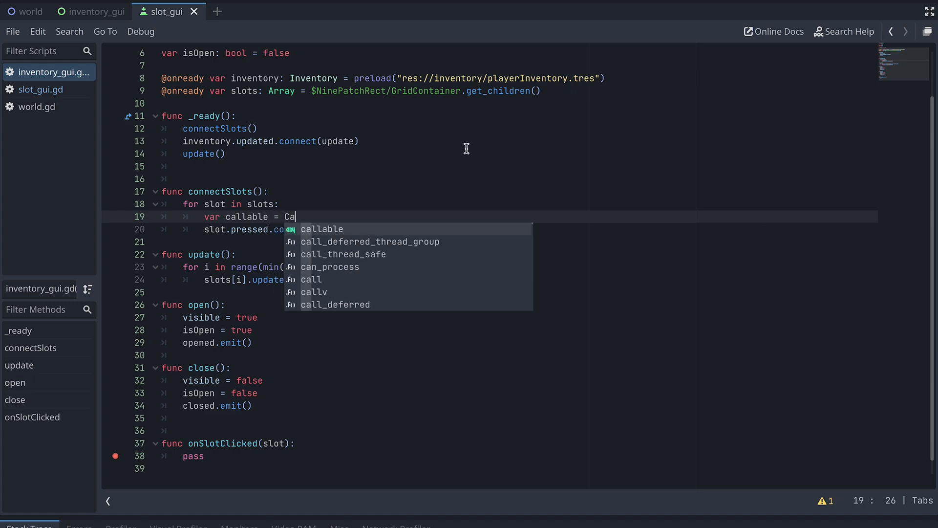
pyautogui.write('llable(onSlotClicked')
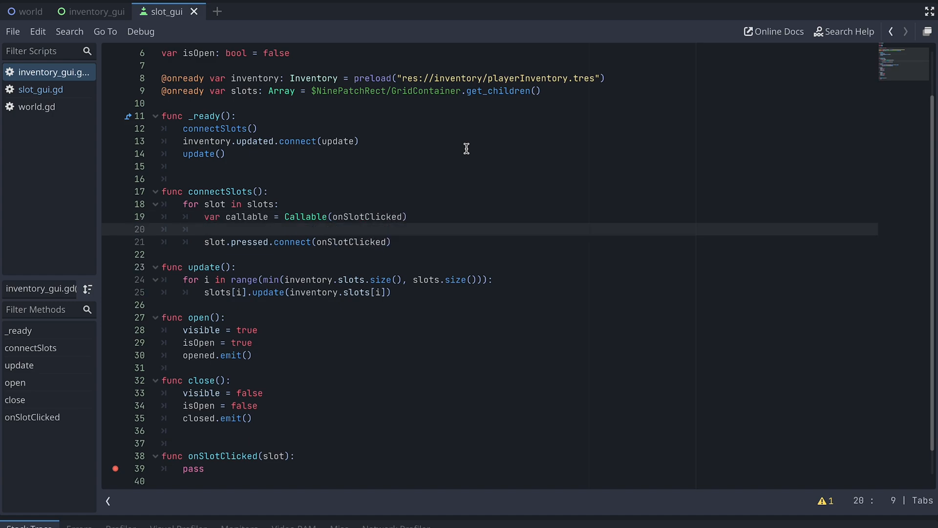
pyautogui.write('callable')
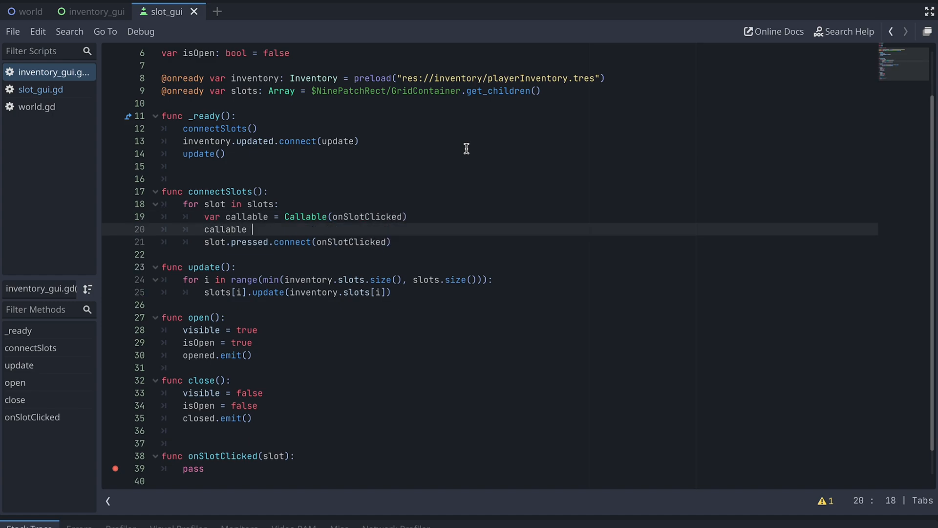
pyautogui.write('= callable.bind(slot')
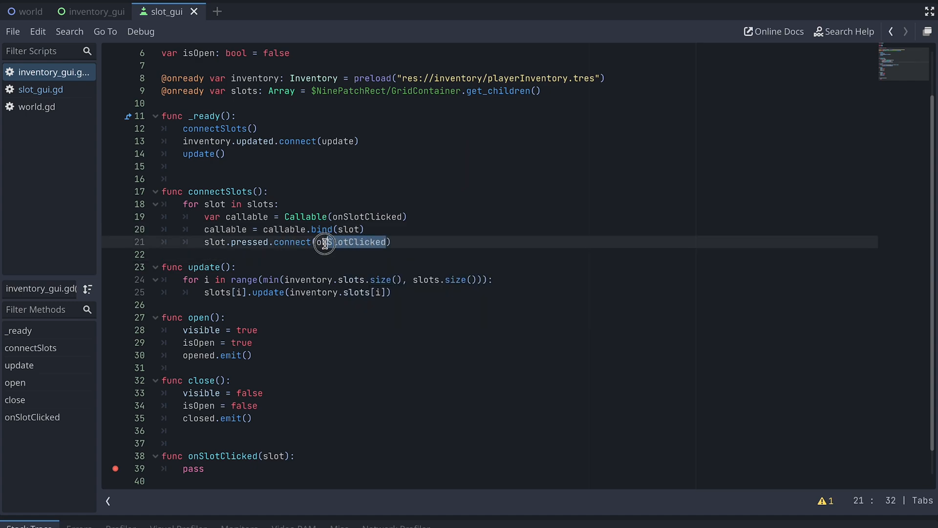
pyautogui.write('ca')
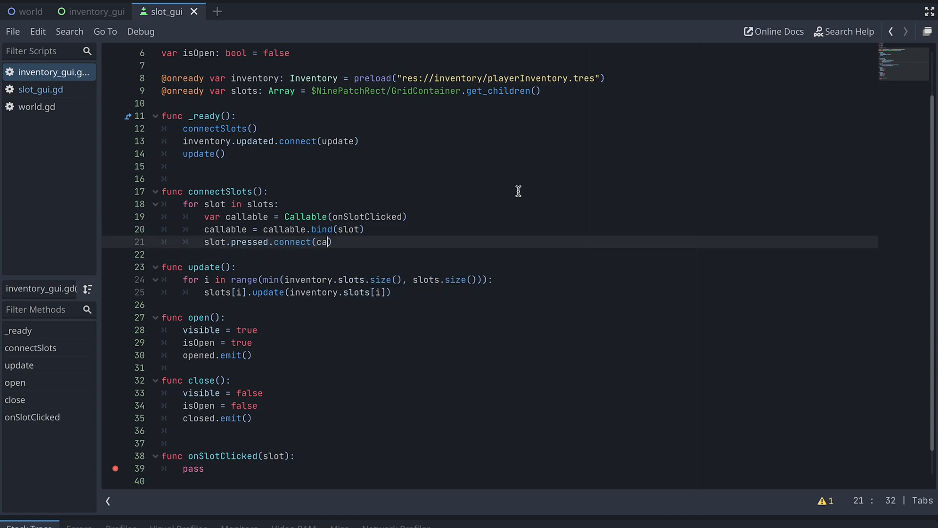
pyautogui.write('llable')
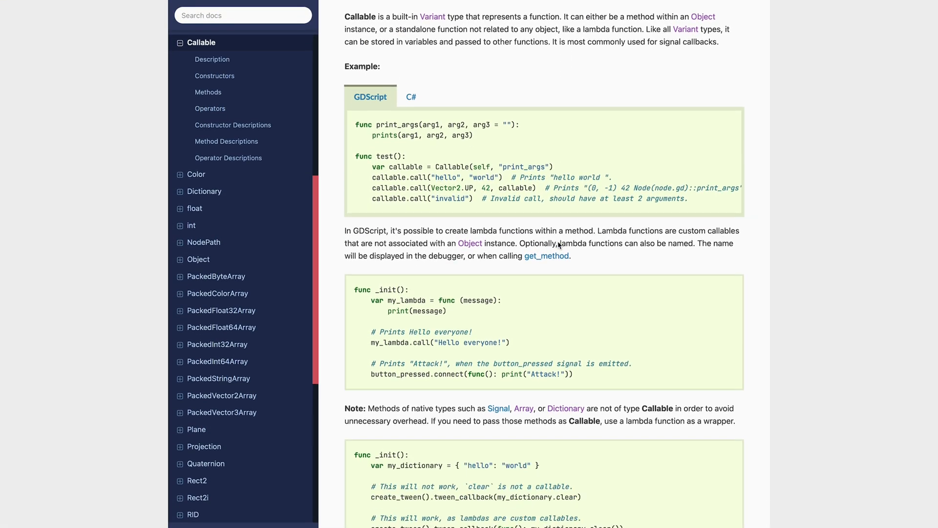
# Step: Jump to the Callable Methods section and scroll to the methods table
pyautogui.click(208, 91)
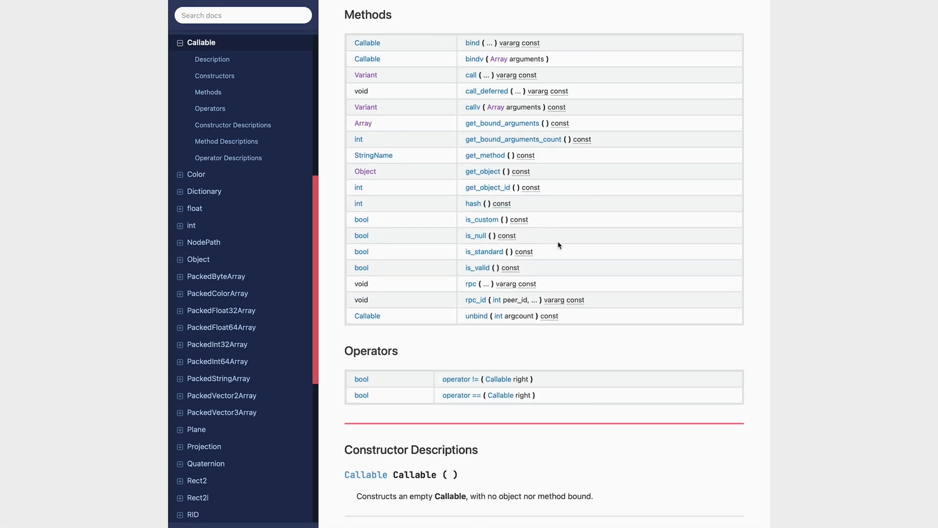
pyautogui.scroll(-3)
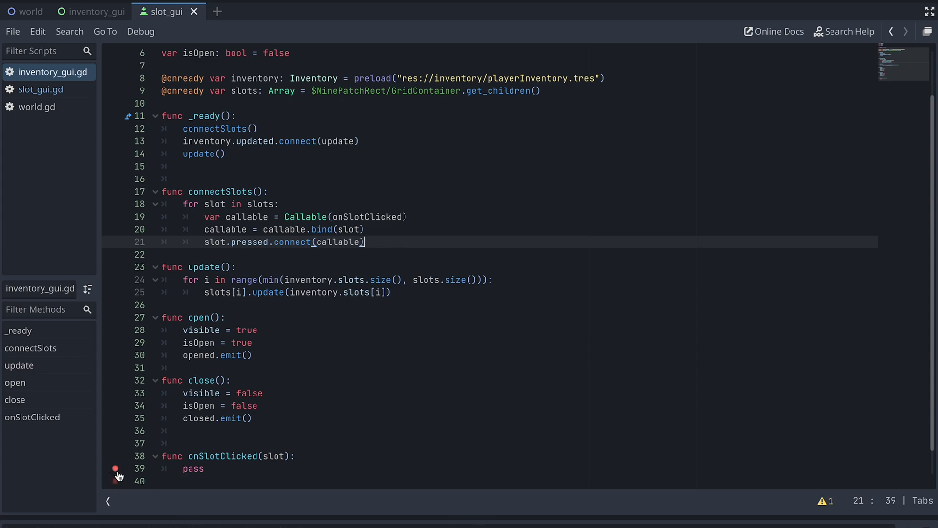
# Step: Save the script and run the game to hit the onSlotClicked breakpoint
pyautogui.click(203, 469)
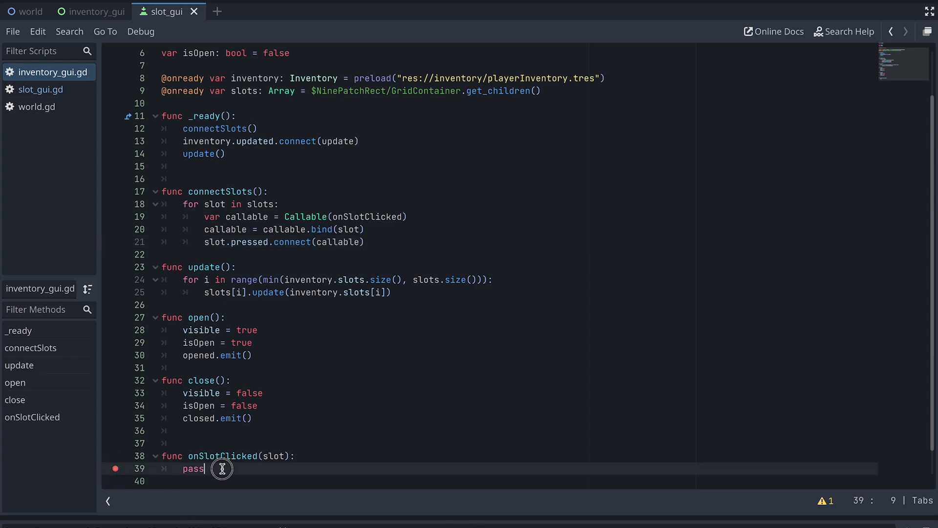
pyautogui.press('ctrl+s')
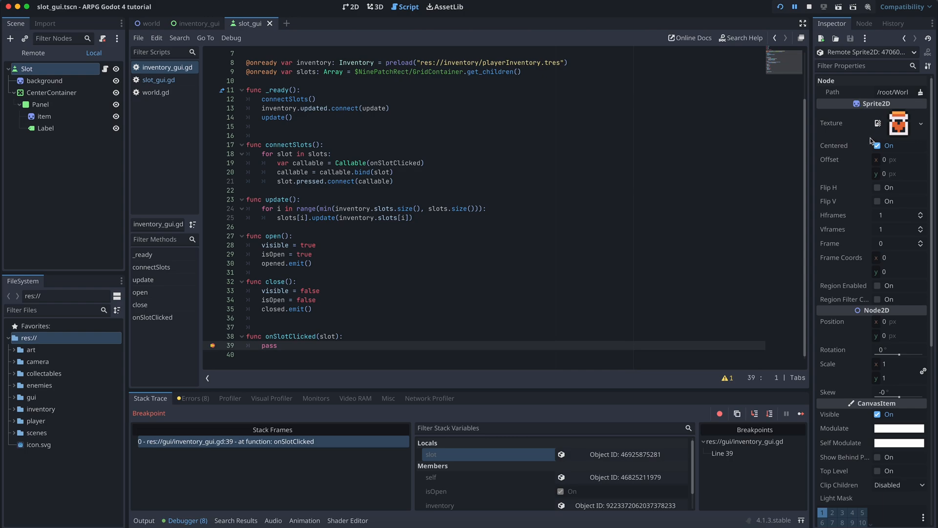
pyautogui.moveTo(810, 6)
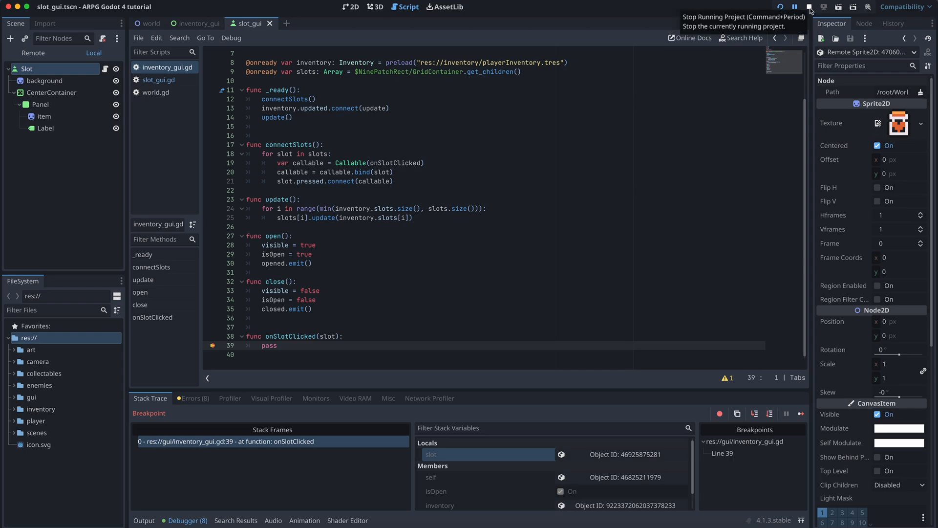
# Step: Stop the running game and select the background, item and Panel nodes in the slot scene
pyautogui.click(811, 6)
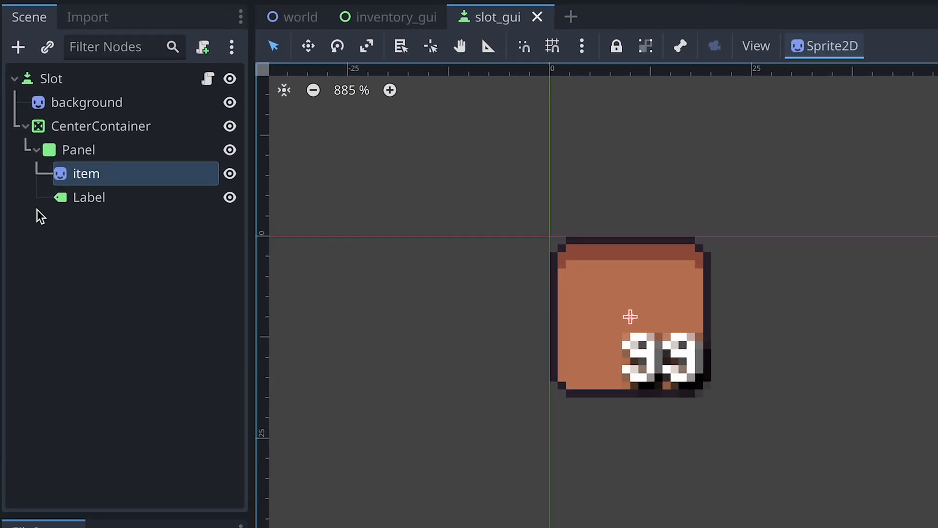
pyautogui.click(87, 102)
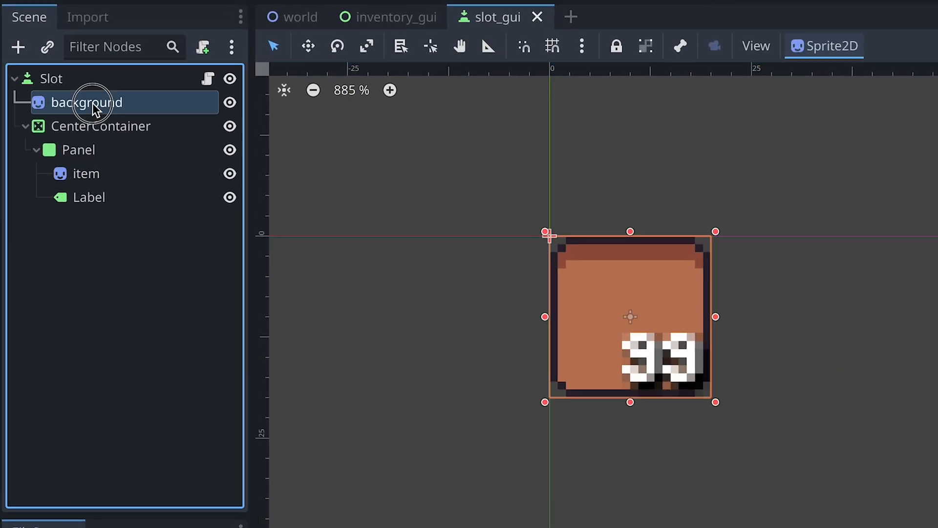
pyautogui.moveTo(87, 102)
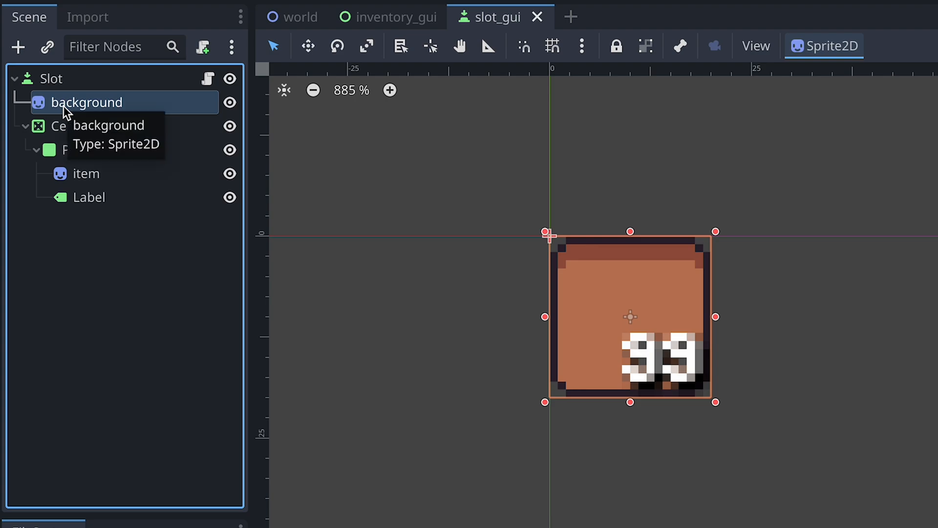
pyautogui.click(86, 174)
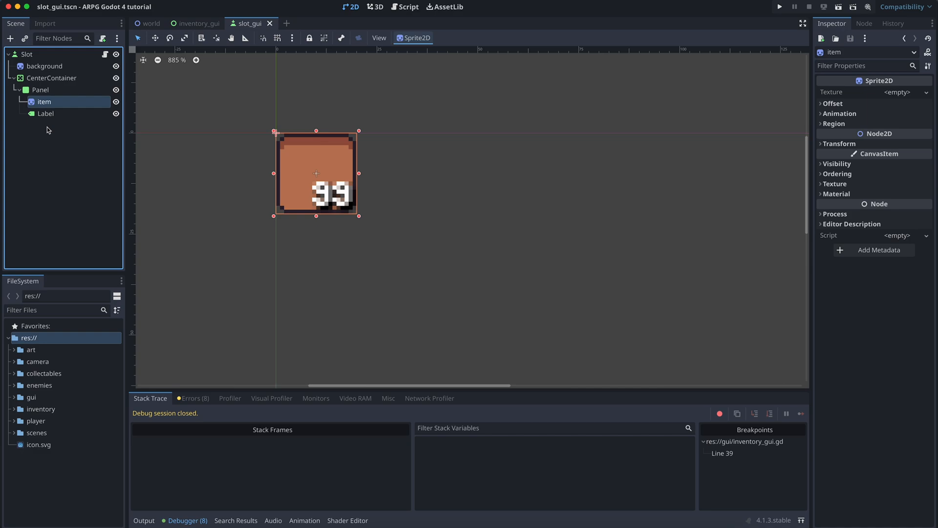
pyautogui.click(40, 90)
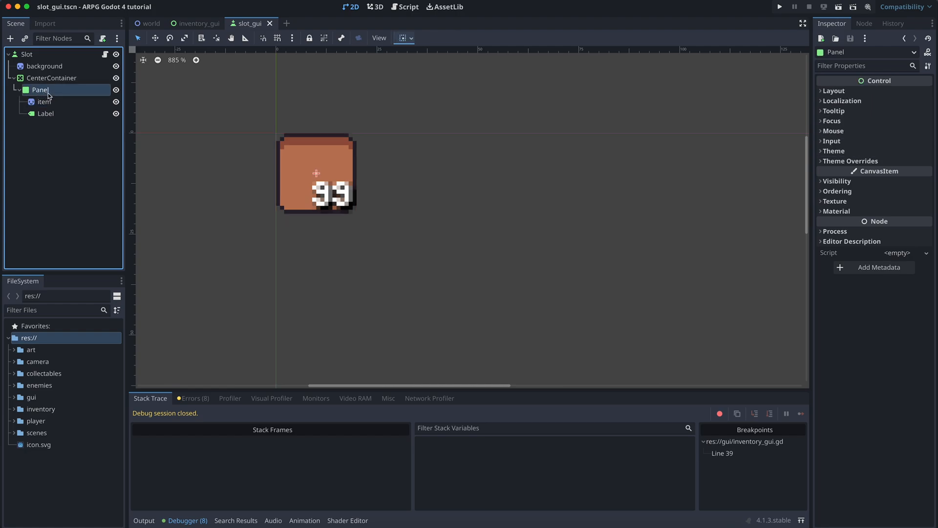
pyautogui.moveTo(55, 94)
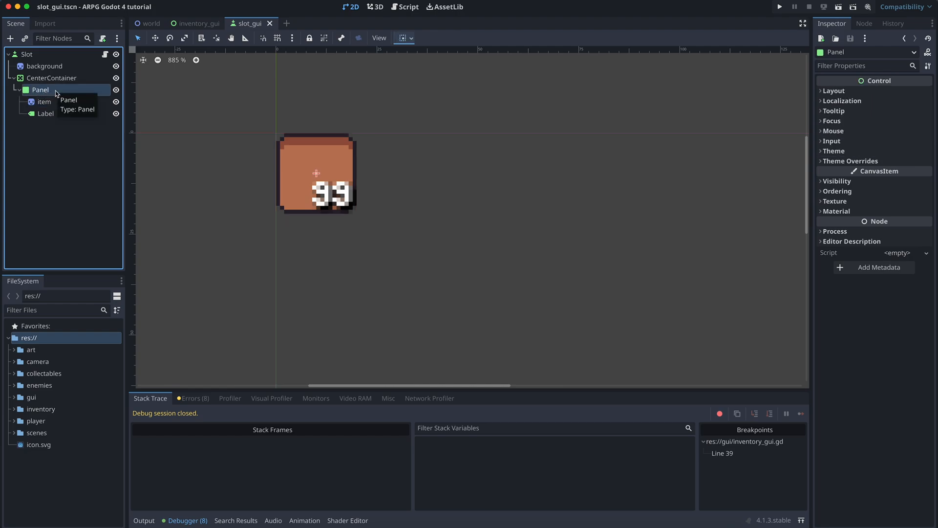
# Step: Save the Panel branch as a separate scene, choosing the gui folder as its location
pyautogui.rightClick(40, 89)
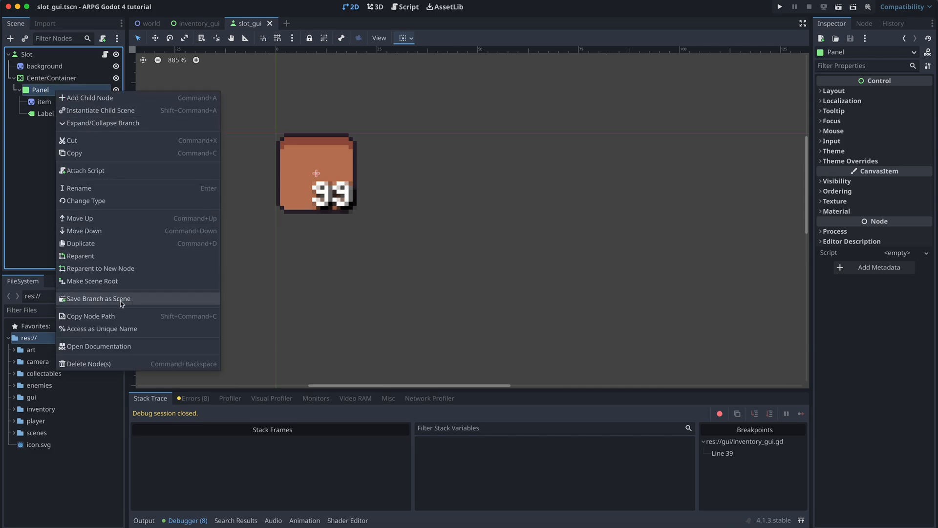
pyautogui.click(98, 298)
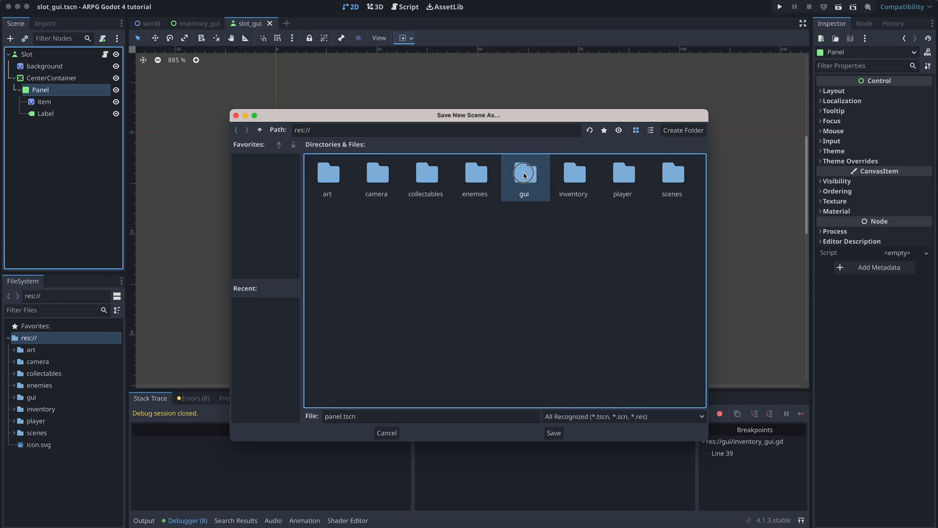
pyautogui.doubleClick(523, 173)
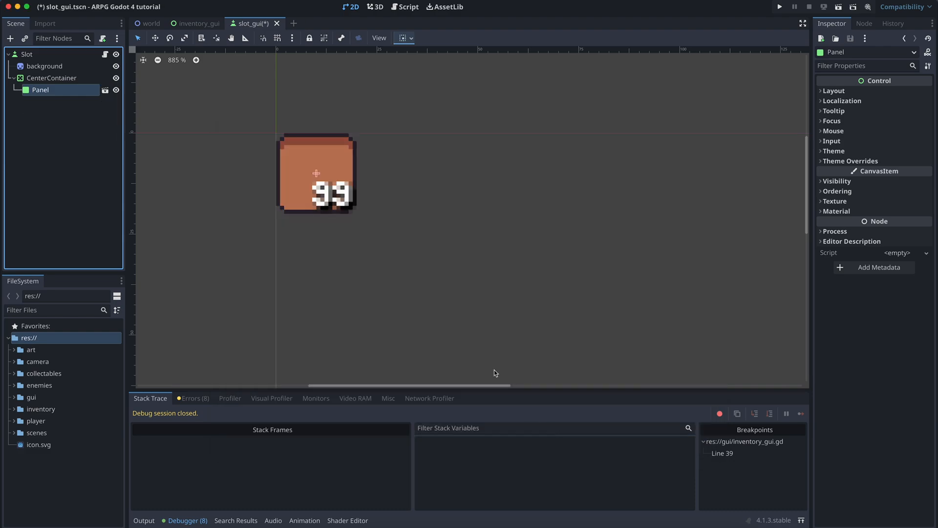
pyautogui.moveTo(242, 162)
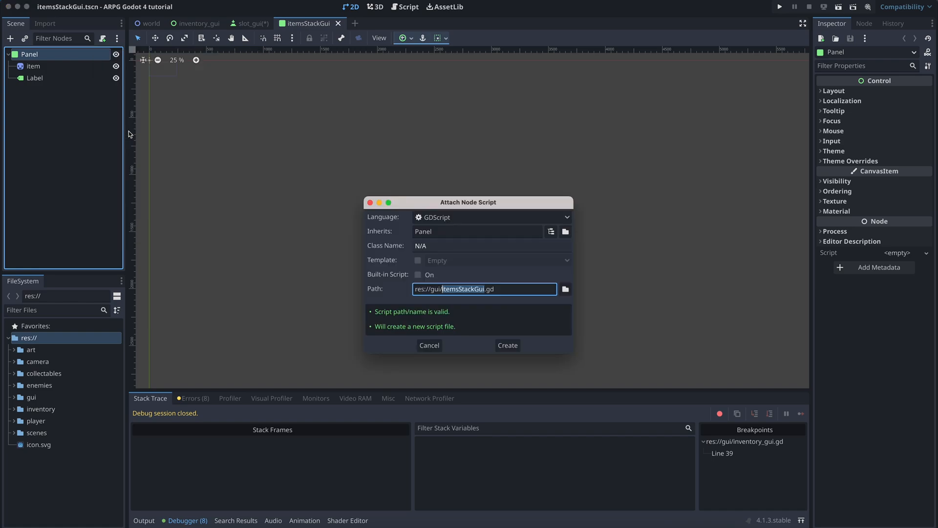
# Step: Create the stack scene's script with class_name ItemStackGui and an inventorySlot variable
pyautogui.click(507, 344)
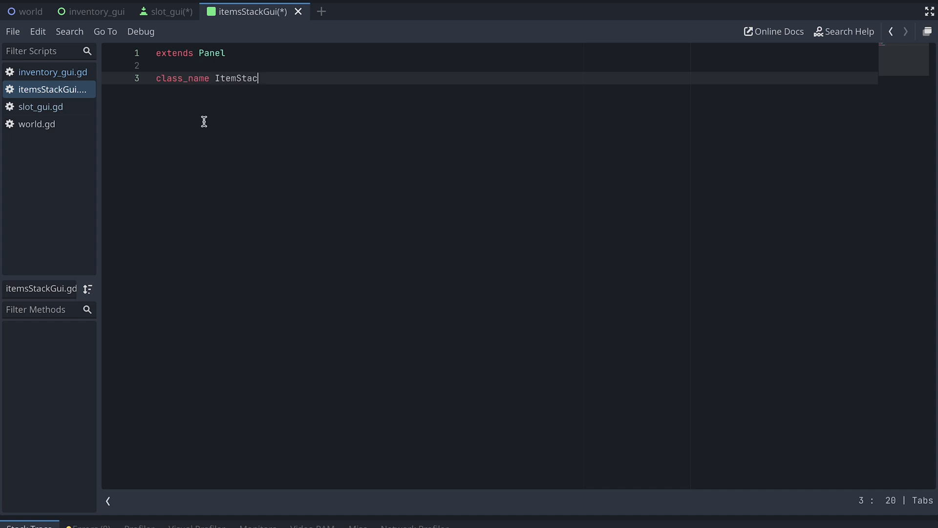
pyautogui.write('kGui')
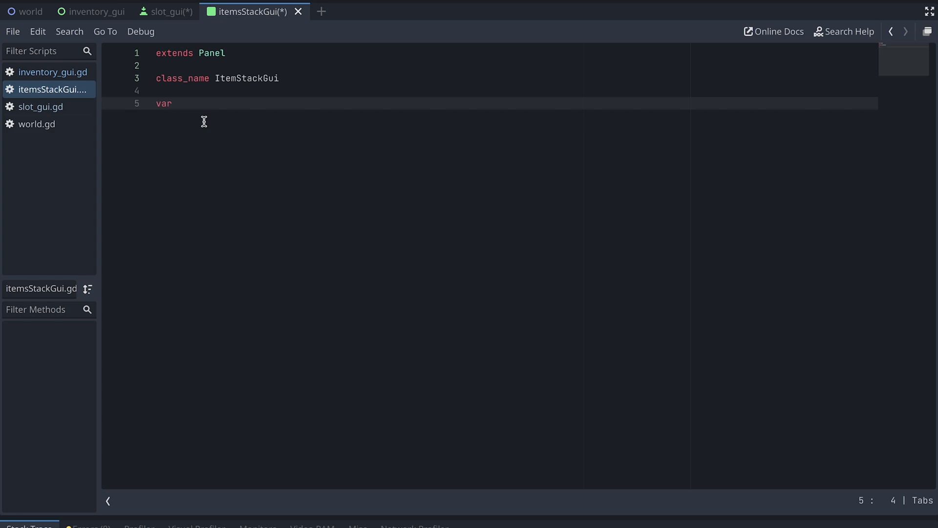
pyautogui.write('inventoryS')
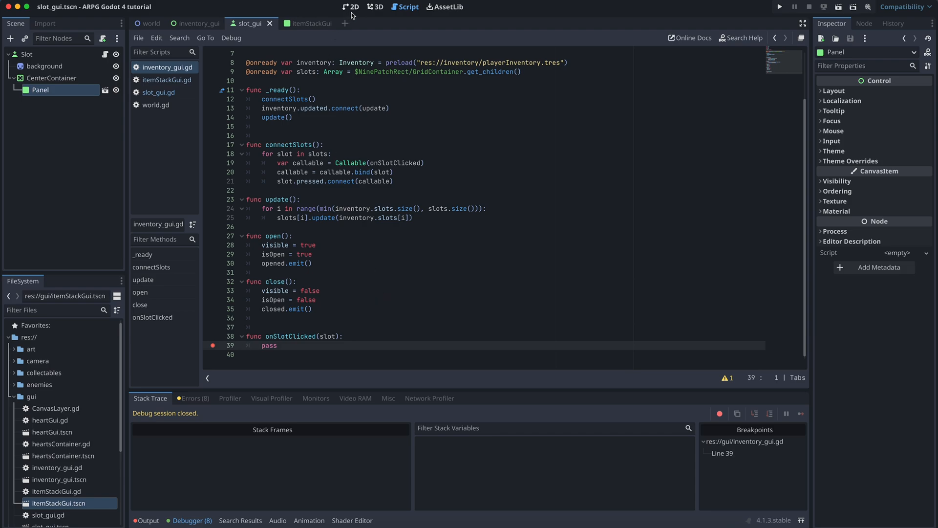
# Step: Delete the Panel node from the Slot scene, keeping the background and CenterContainer
pyautogui.click(351, 6)
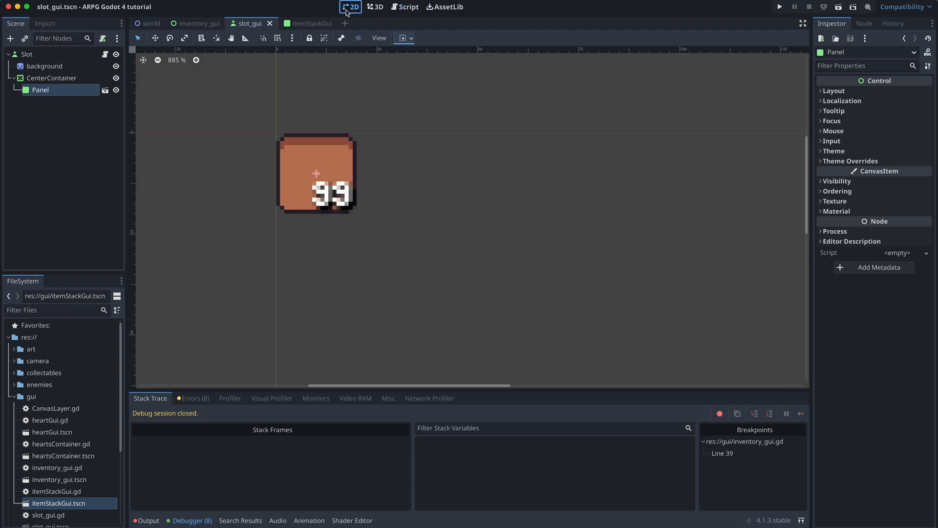
pyautogui.rightClick(40, 90)
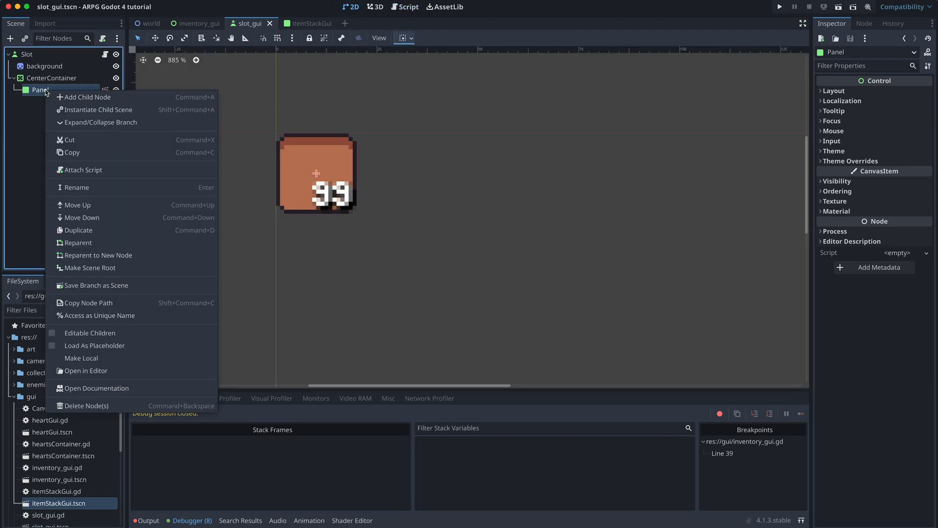
pyautogui.moveTo(86, 405)
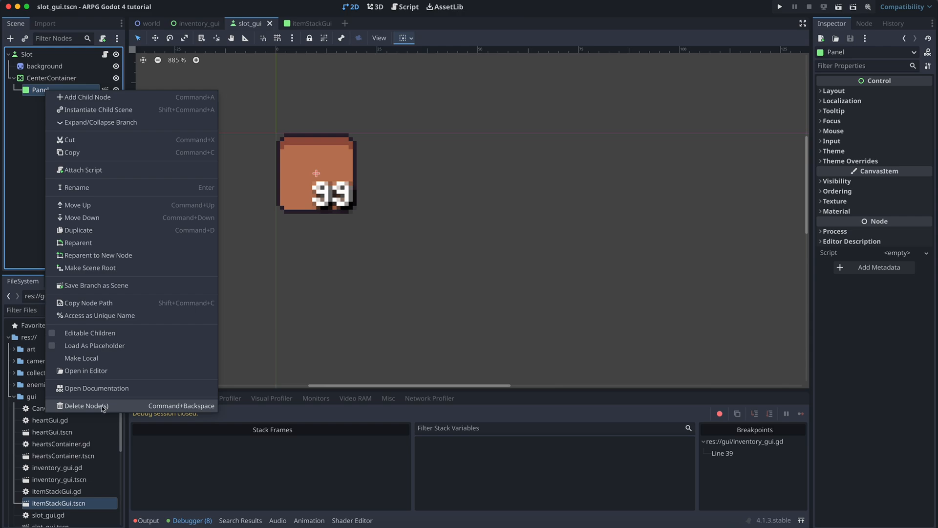
pyautogui.click(88, 405)
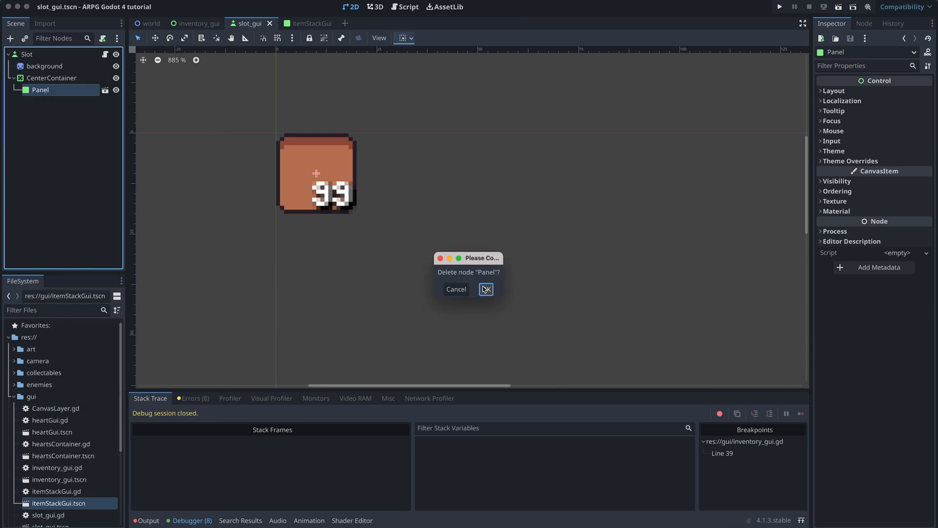
pyautogui.click(486, 289)
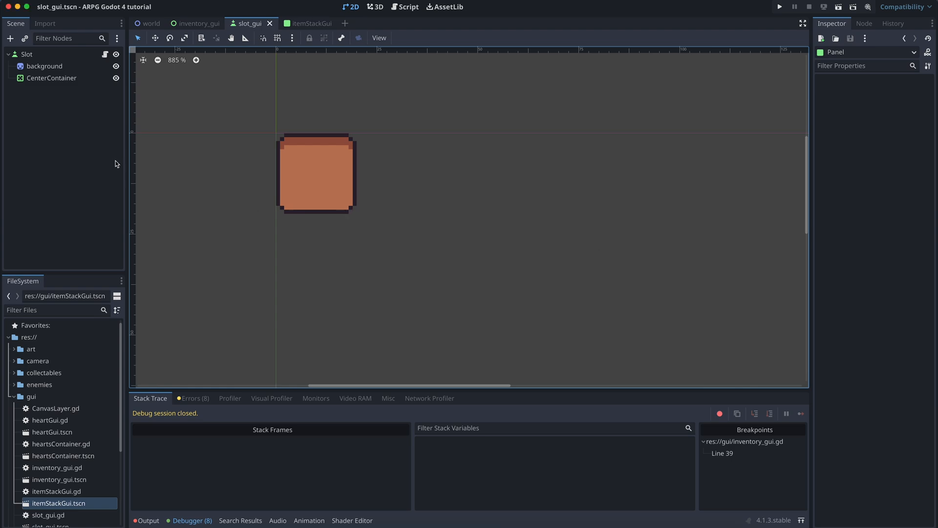
pyautogui.moveTo(107, 153)
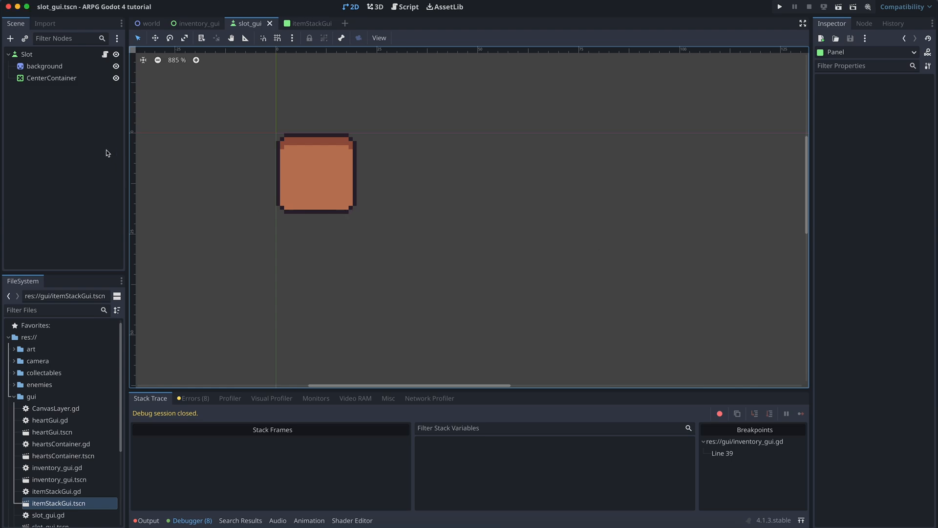
pyautogui.moveTo(267, 96)
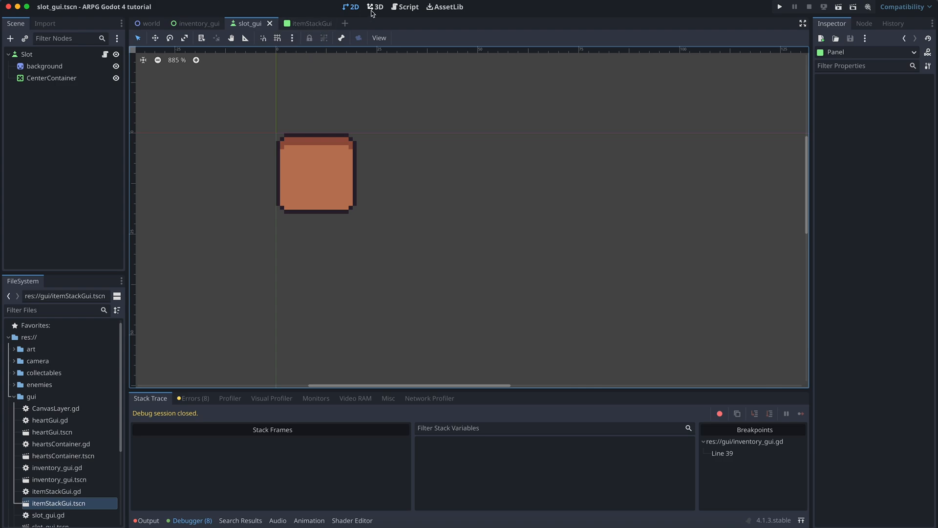
pyautogui.click(307, 23)
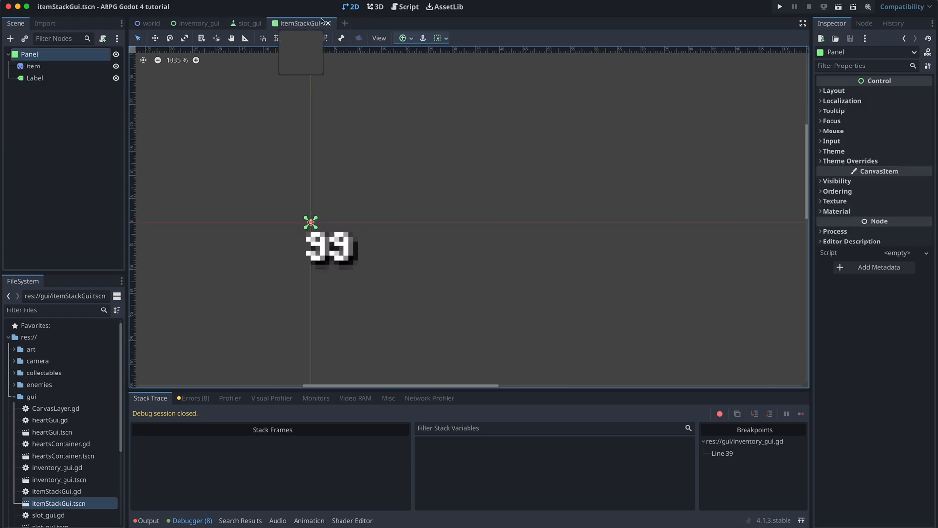
pyautogui.click(408, 6)
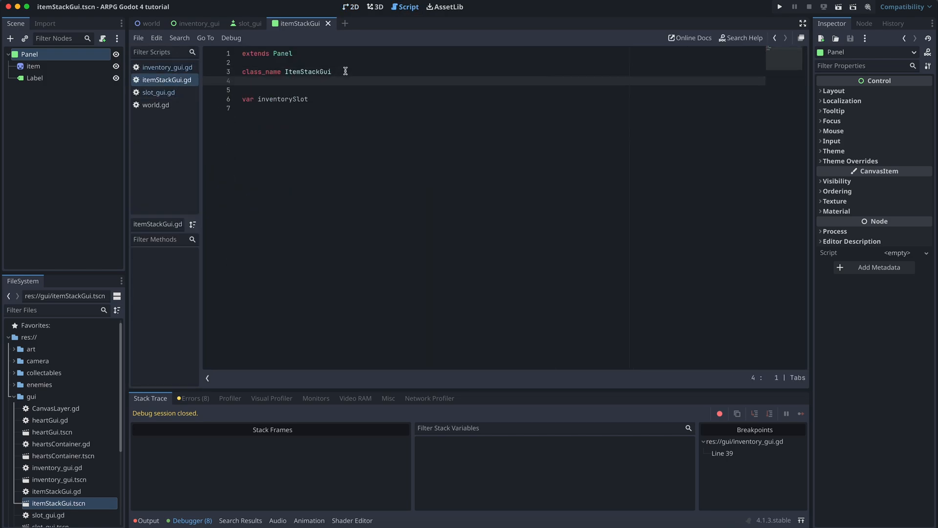
pyautogui.click(158, 92)
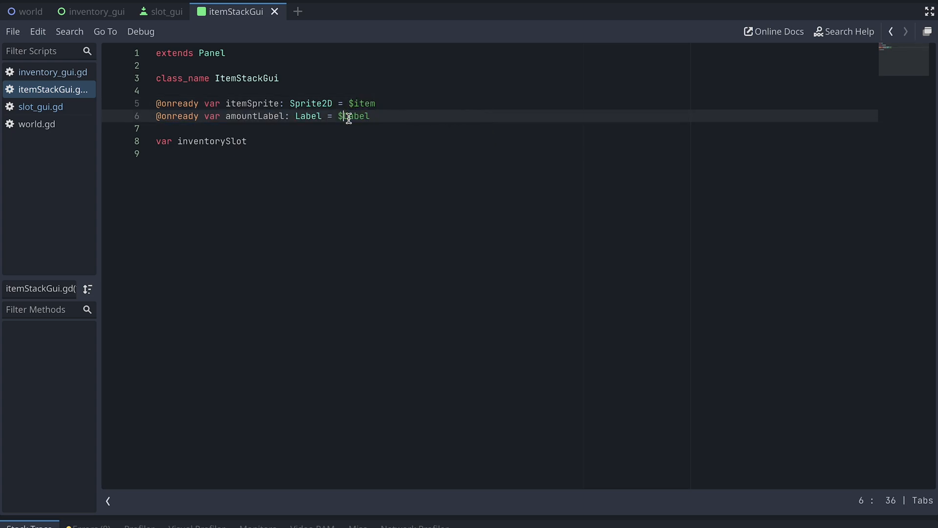
pyautogui.click(40, 106)
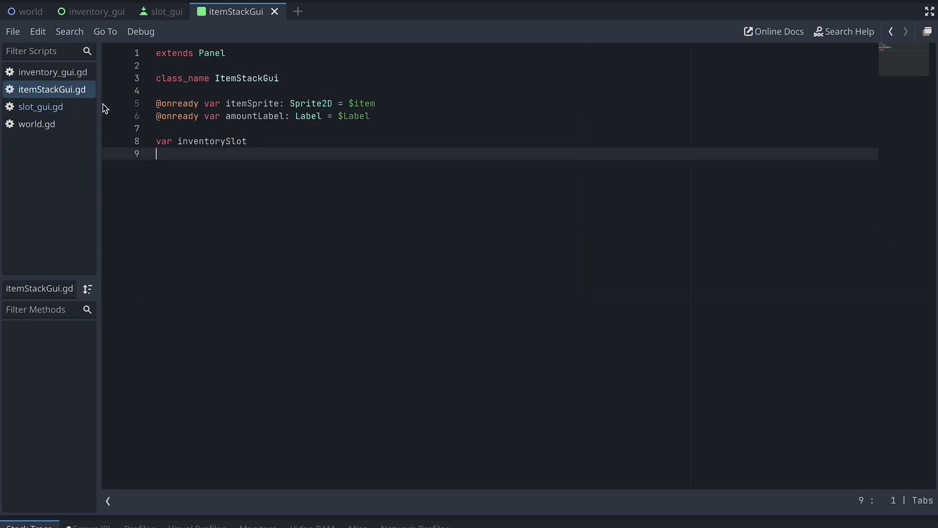
# Step: Write func update() that returns early when inventorySlot.item is empty
pyautogui.write('fun')
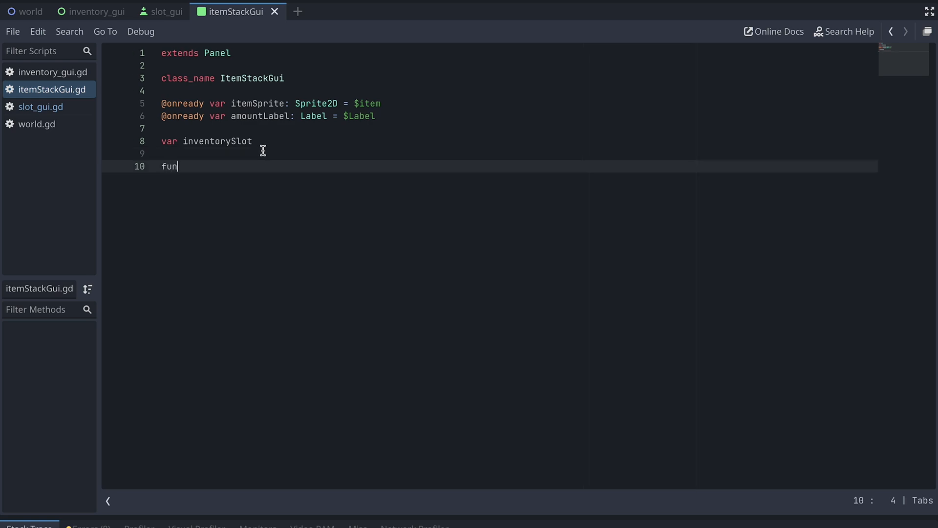
pyautogui.write('c update')
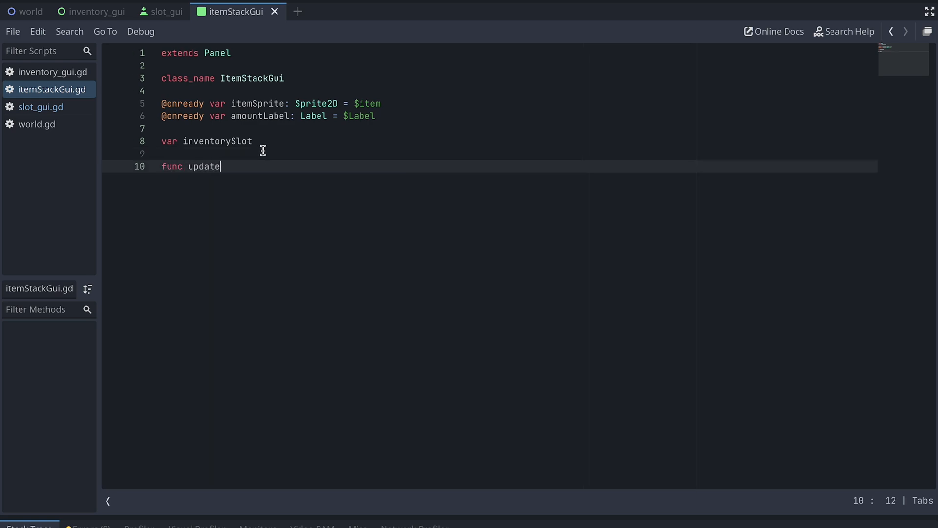
pyautogui.write('():')
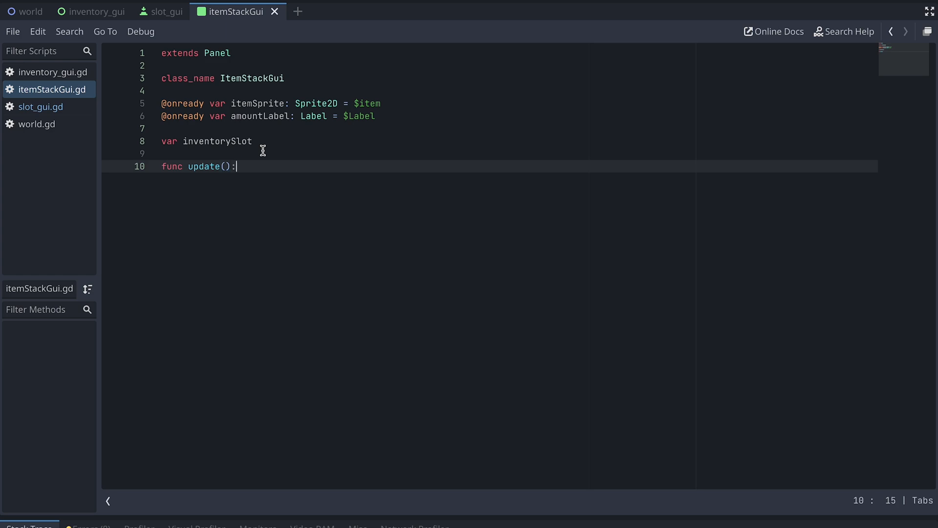
pyautogui.press('enter')
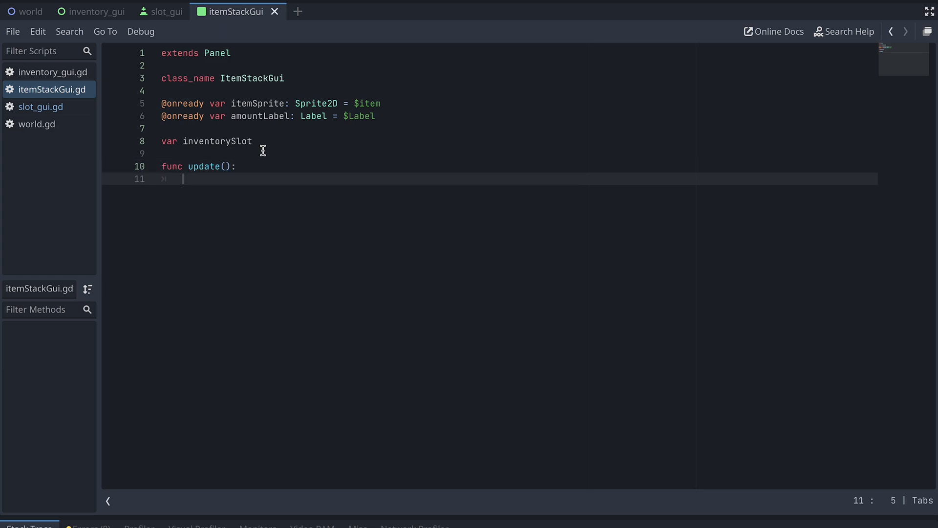
pyautogui.write('if !in')
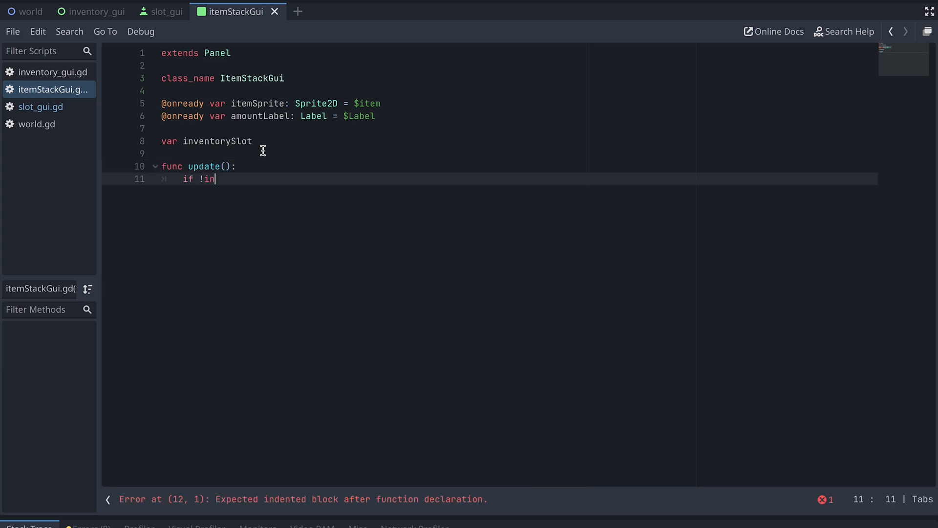
pyautogui.write('ventorySlot || !in')
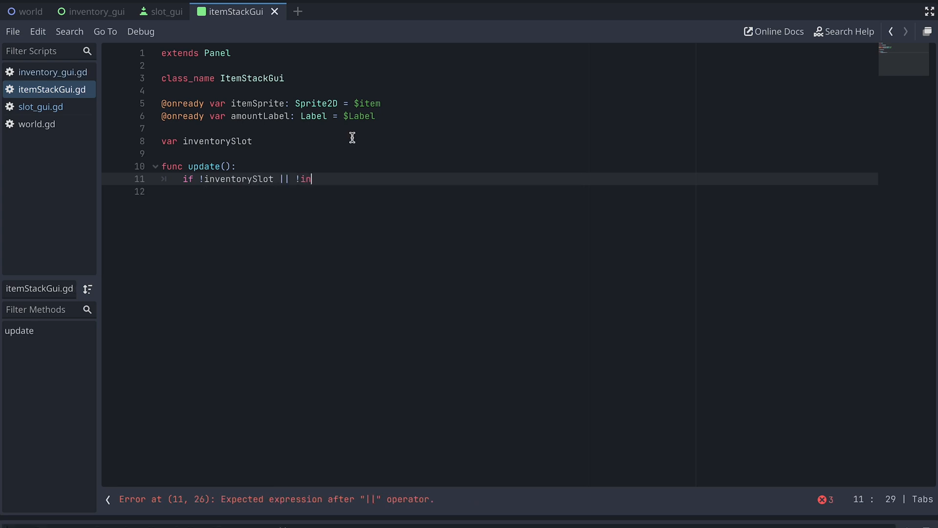
pyautogui.write('ventorySlot.item: return')
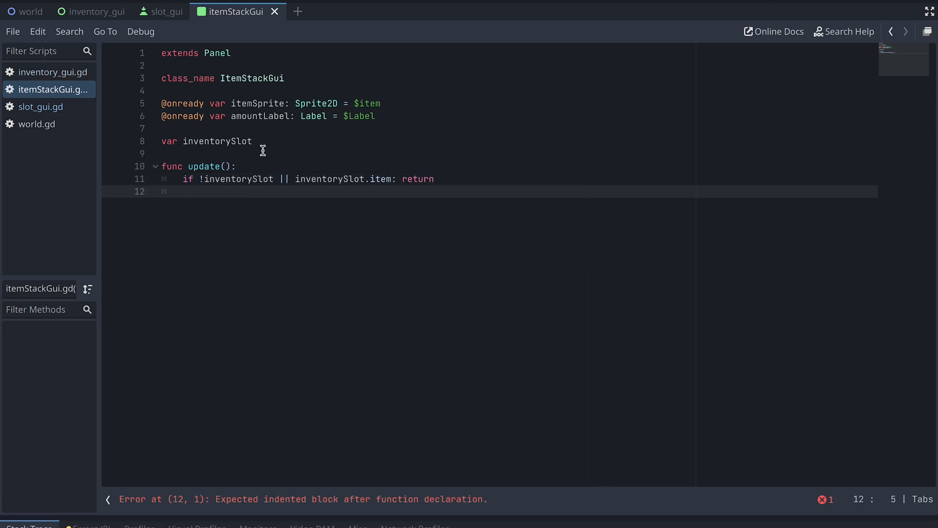
pyautogui.press('enter')
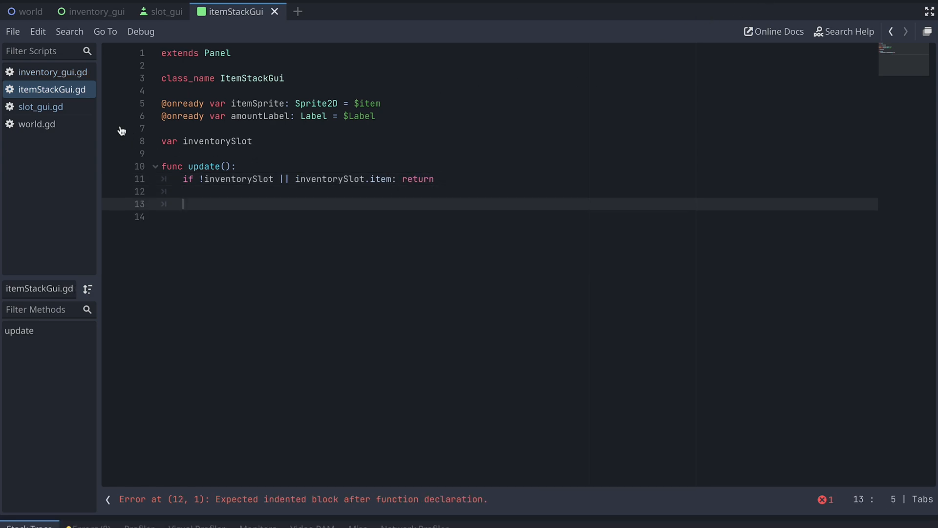
# Step: Fix the amount label lines' indentation and type inventorySlot as InventorySlot
pyautogui.click(40, 106)
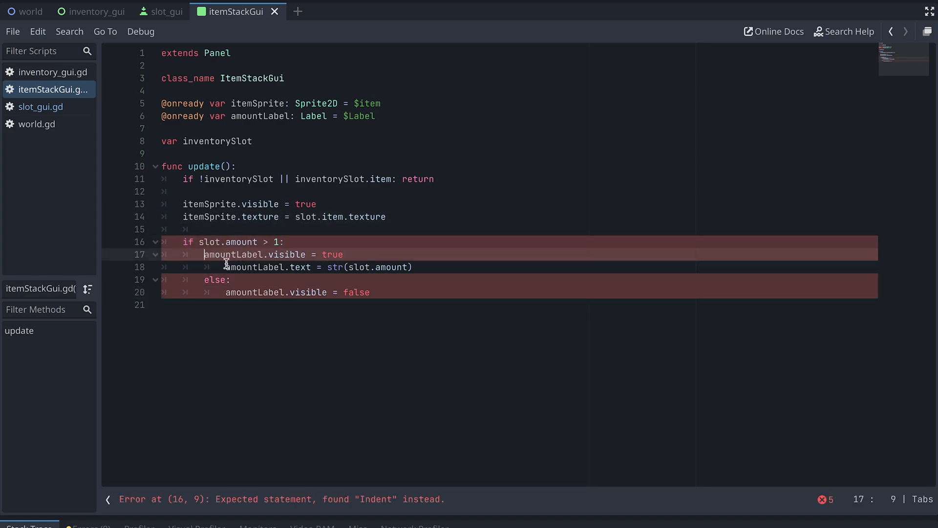
pyautogui.click(297, 217)
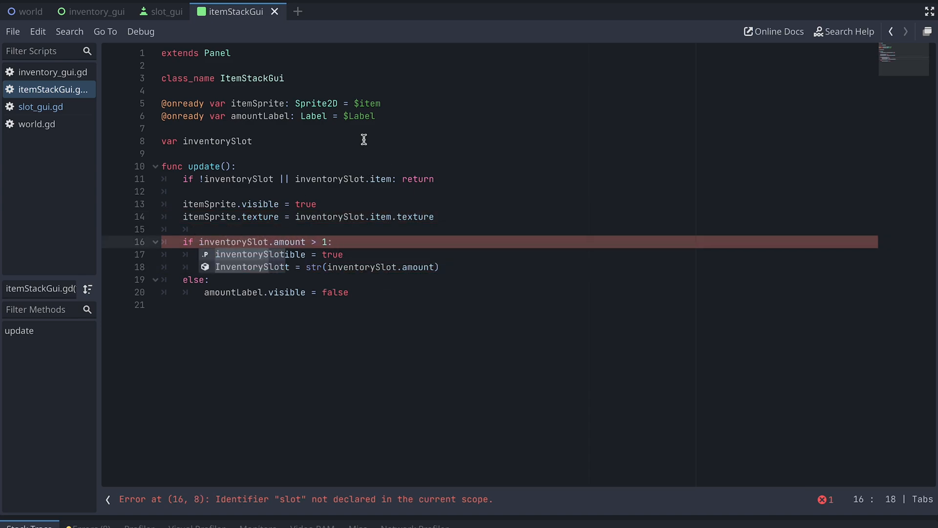
pyautogui.write(': InventorySlot')
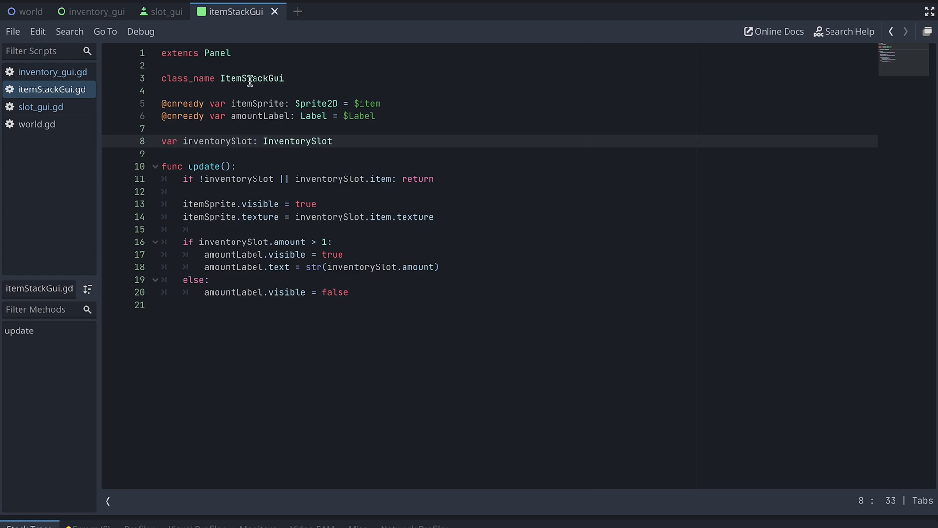
pyautogui.click(166, 12)
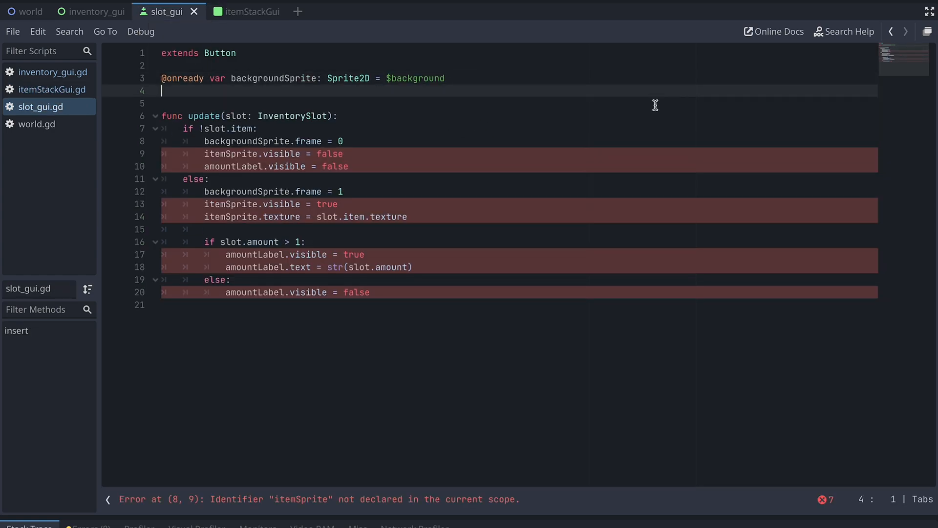
pyautogui.write('@onready var container: Cent')
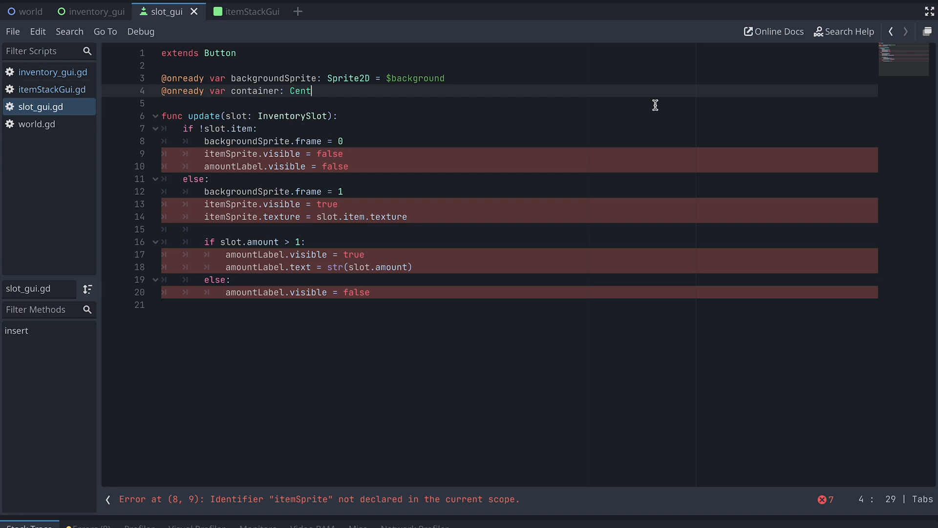
pyautogui.write('erContainer')
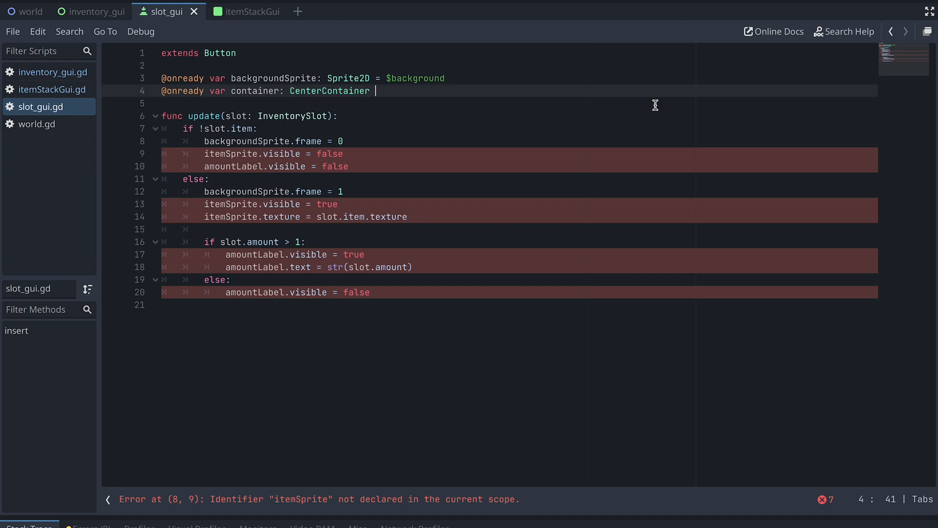
pyautogui.write('= $CenterContainer')
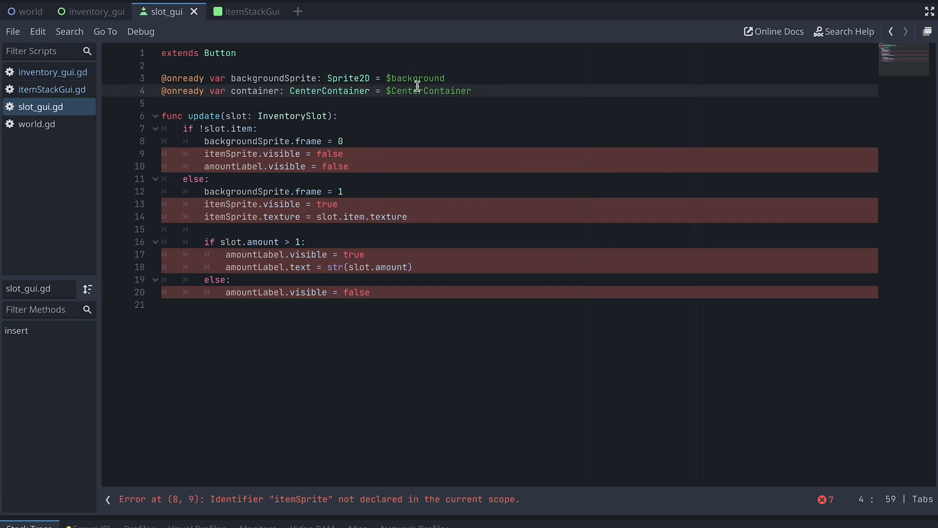
pyautogui.write('var i')
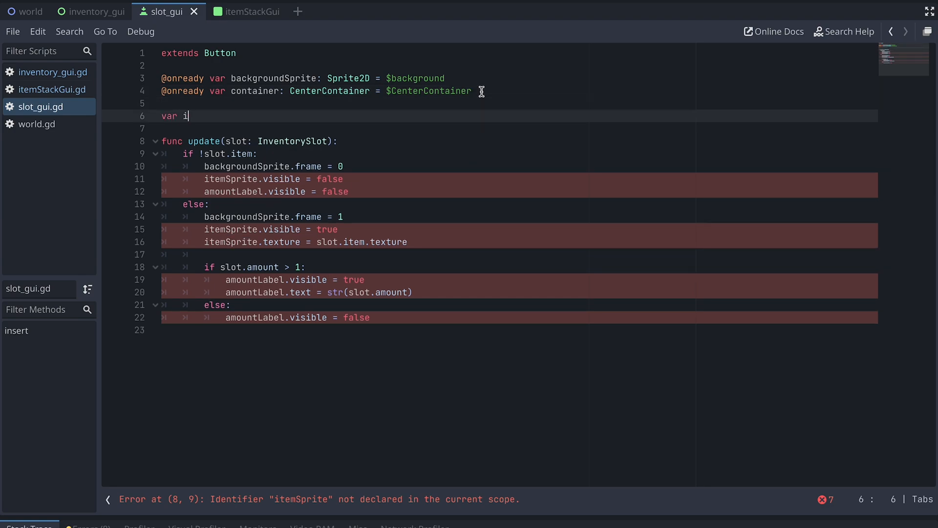
pyautogui.write('temStackGui')
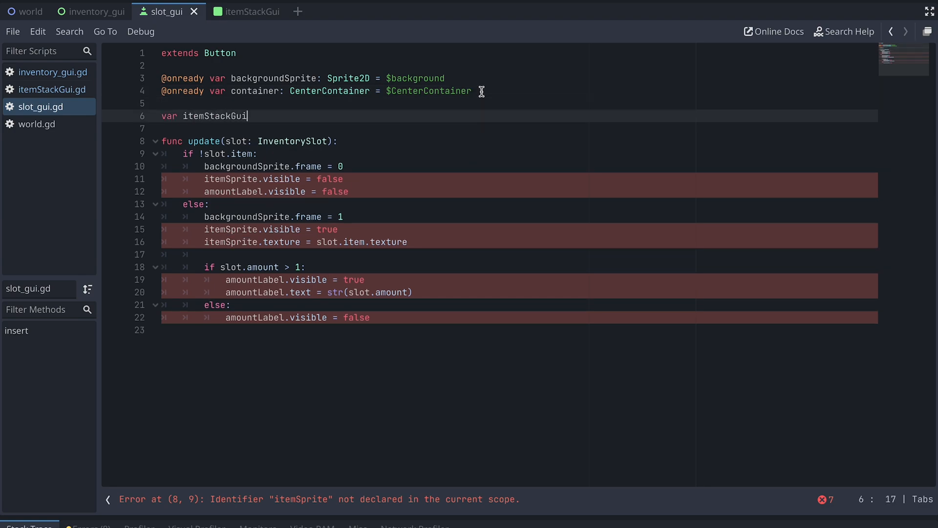
pyautogui.write(': ItemStackG')
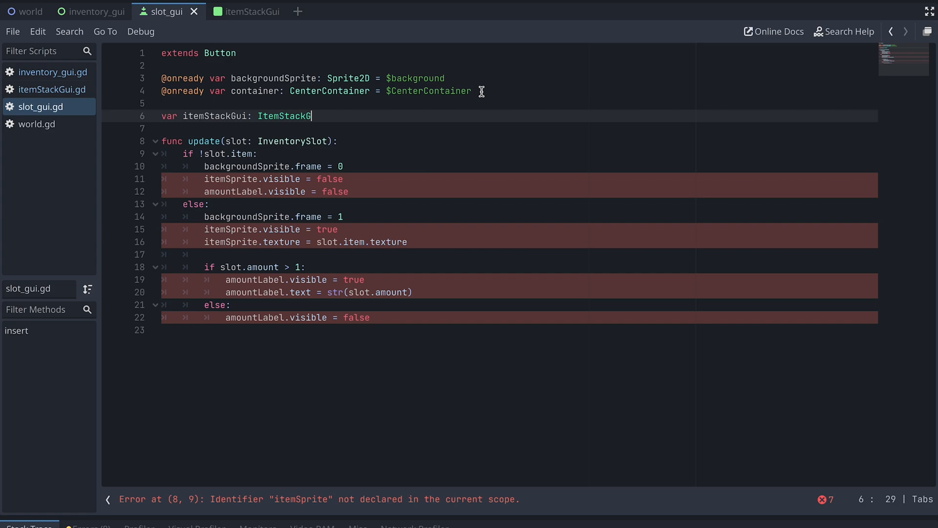
pyautogui.write('ui')
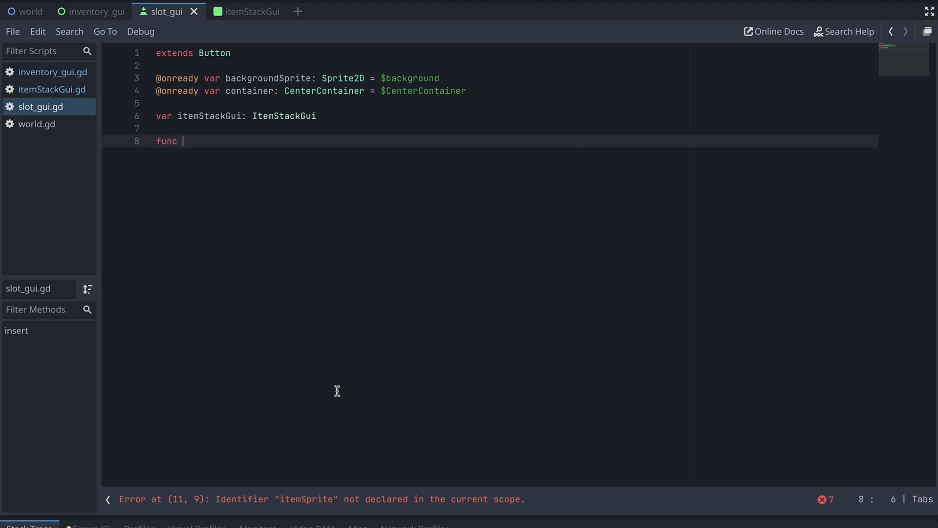
# Step: Add insert(isg: ItemStackGui) storing itemStackGui, setting backgroundSprite.frame to 1, and adding it to container
pyautogui.write('insert()')
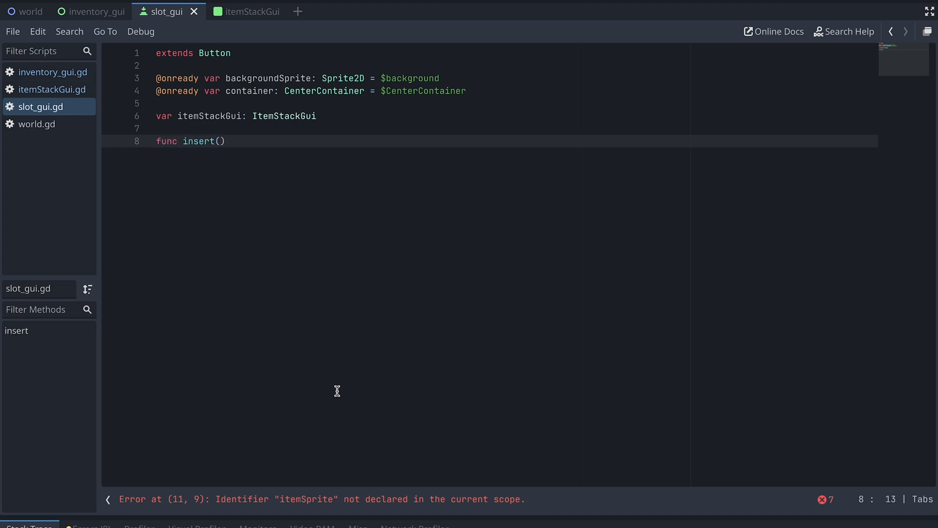
pyautogui.write('isg: Item')
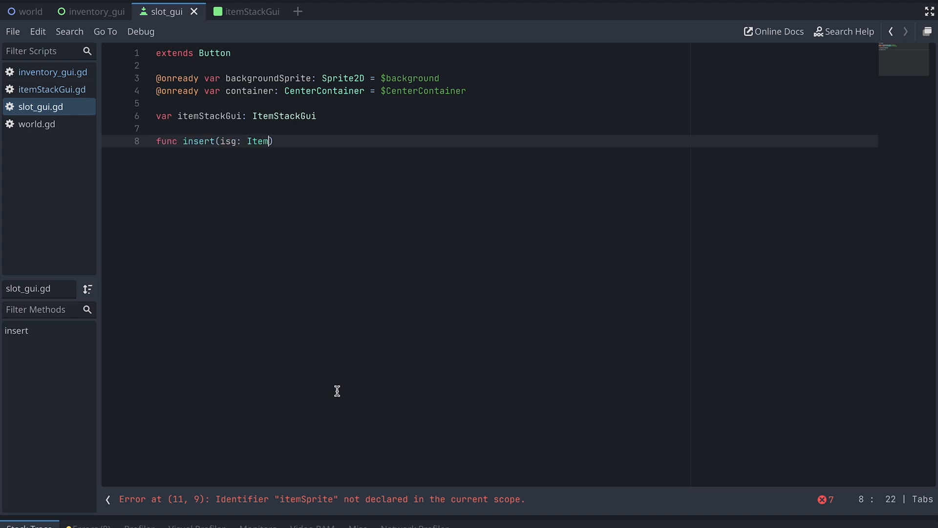
pyautogui.write('StackGui')
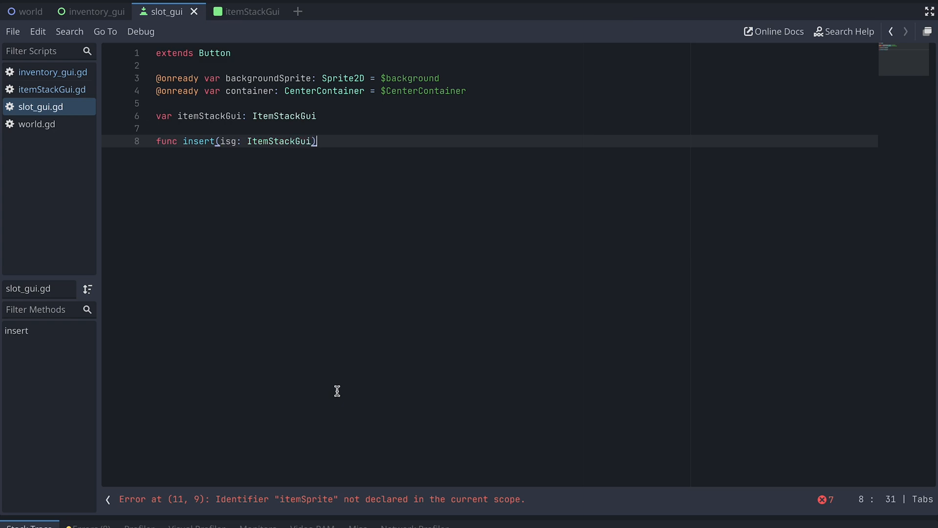
pyautogui.write(':')
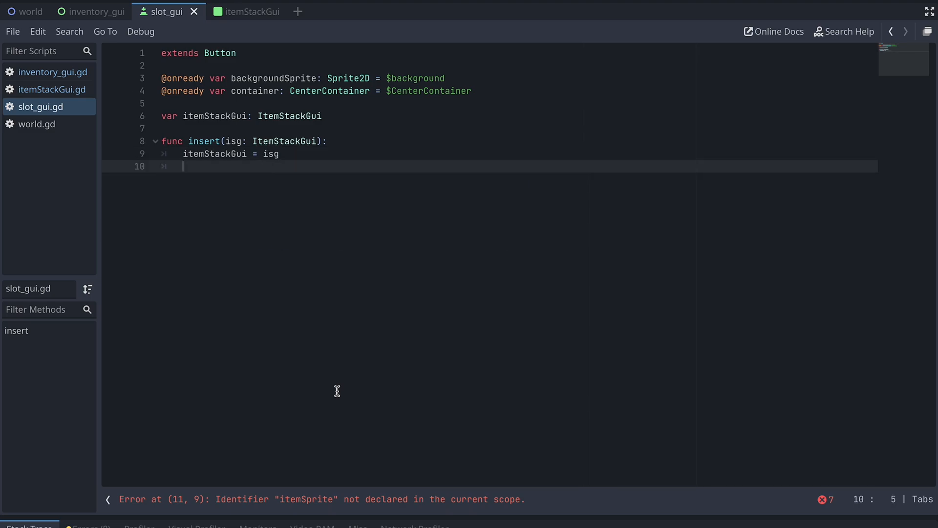
pyautogui.write('bac')
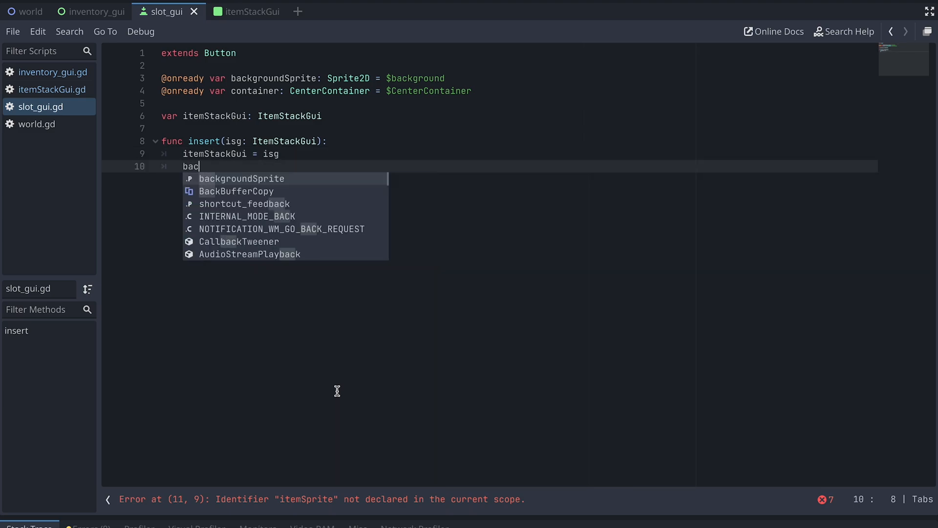
pyautogui.write('kgroundSprite.frame = 1')
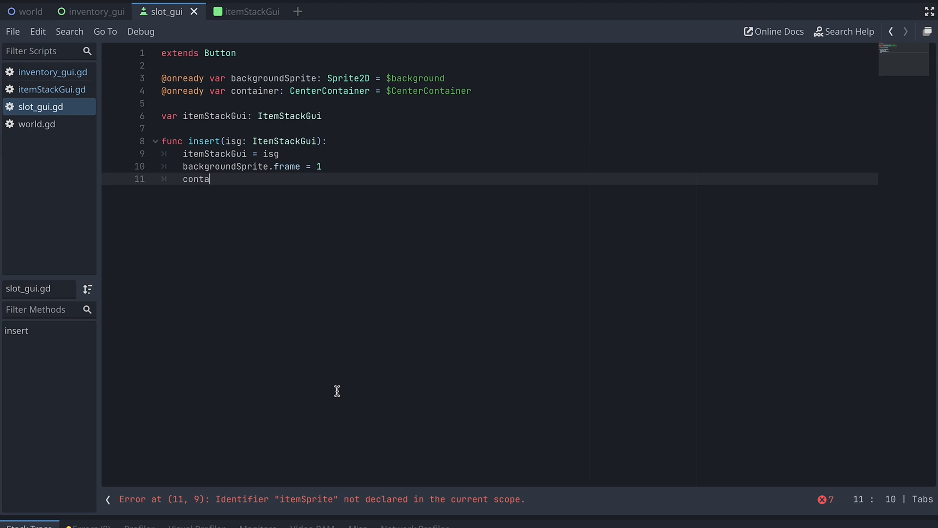
pyautogui.write('iner.add_child')
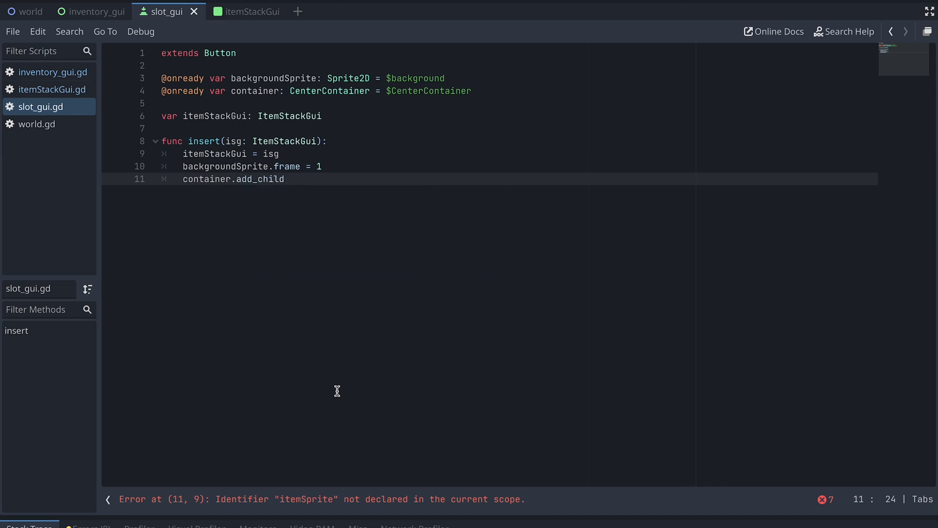
pyautogui.write('(item')
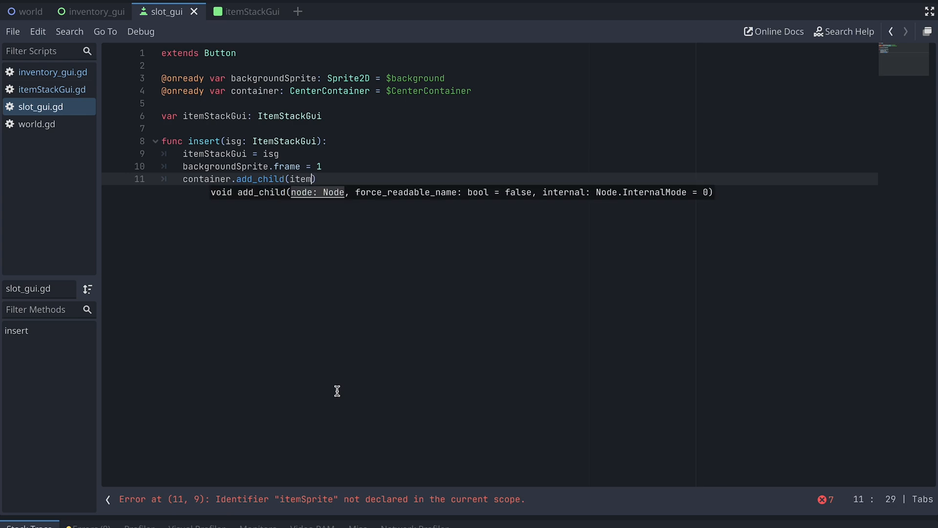
pyautogui.write('StackGui')
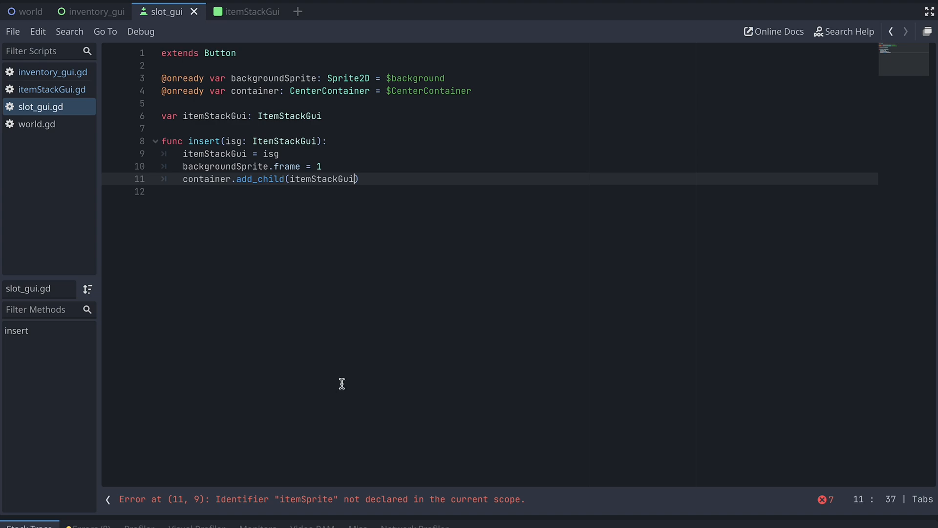
# Step: In inventory_gui's update loop, fetch inventorySlot: InventorySlot and continue when it has no item
pyautogui.click(53, 72)
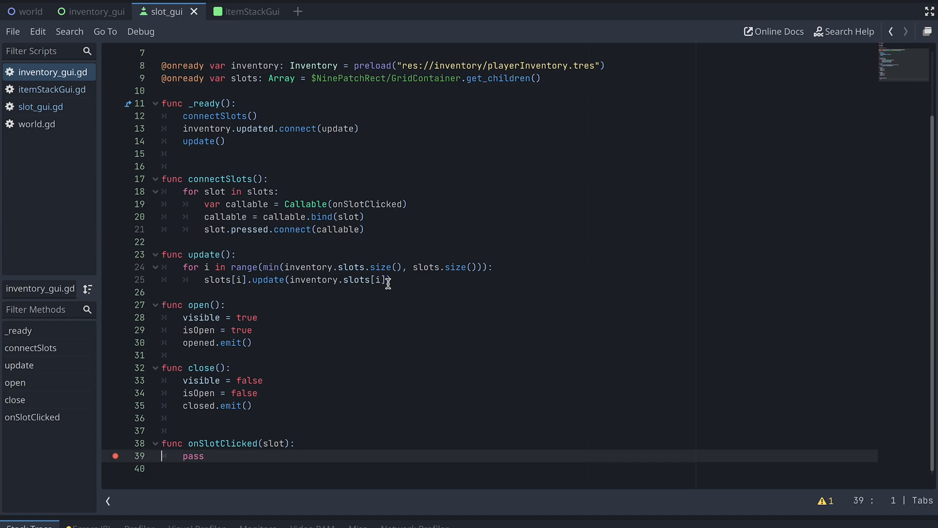
pyautogui.click(392, 279)
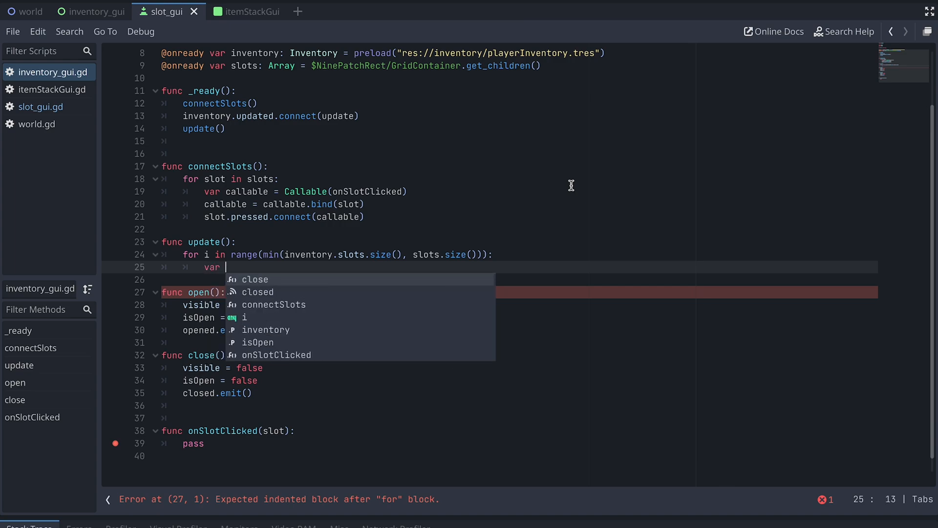
pyautogui.write('inventorySlo')
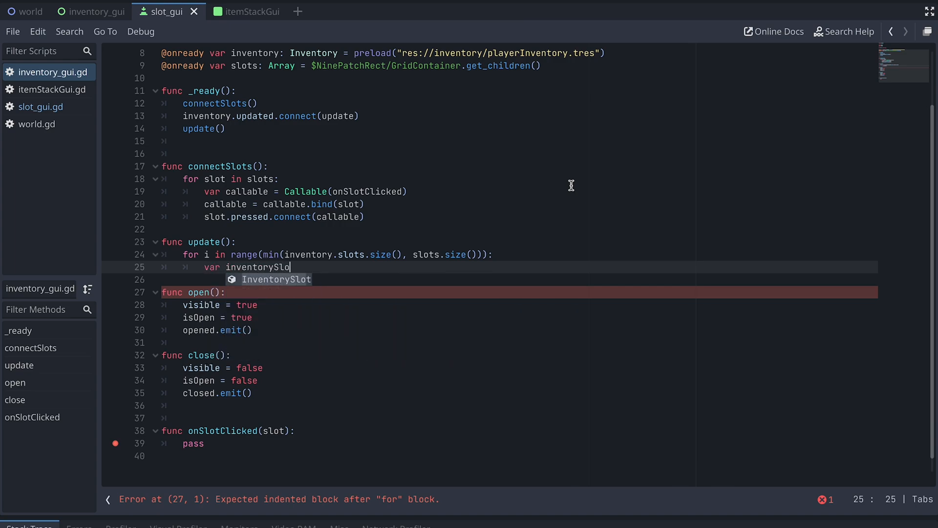
pyautogui.write(': InventorySlot = inventory.slots[')
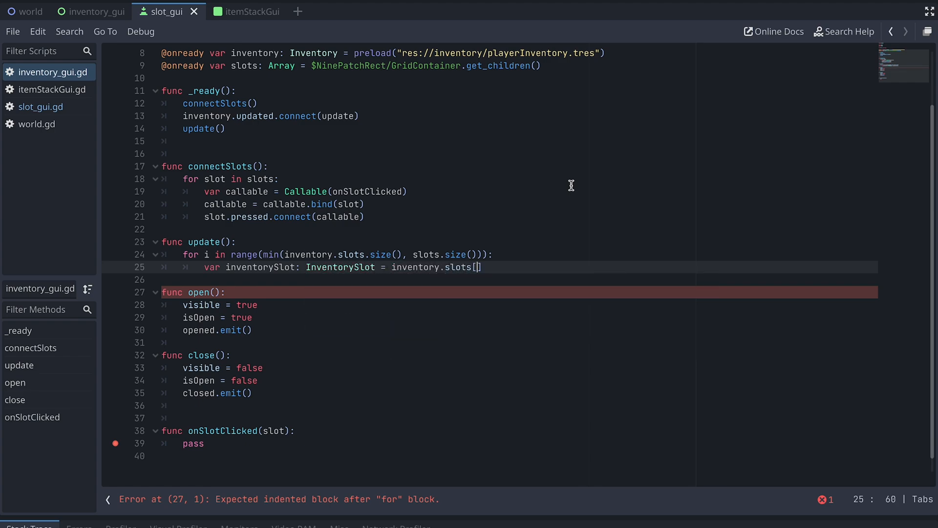
pyautogui.write('i')
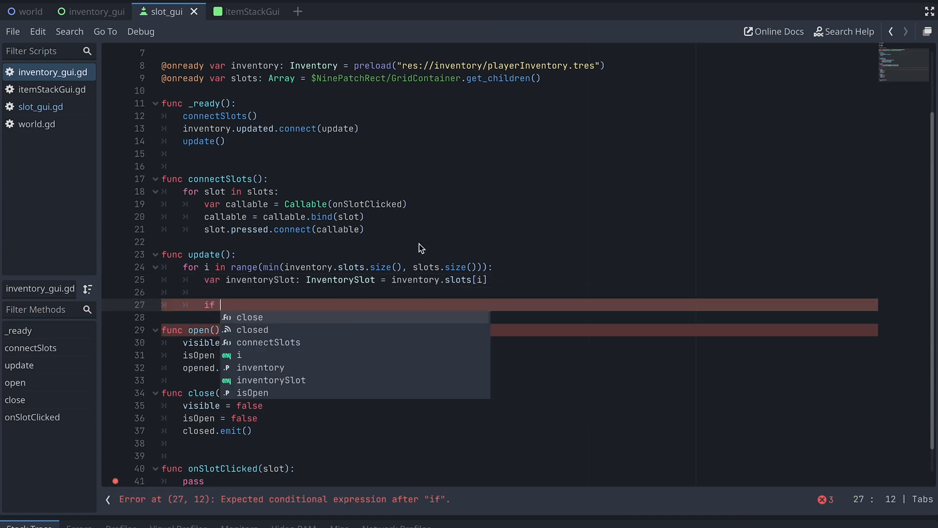
pyautogui.write('!inventorySlot.i')
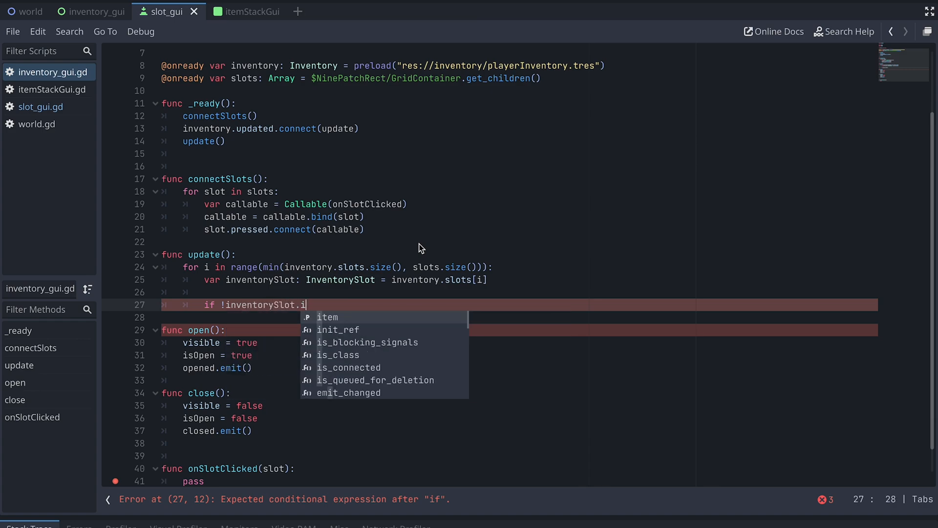
pyautogui.write('tem: conti')
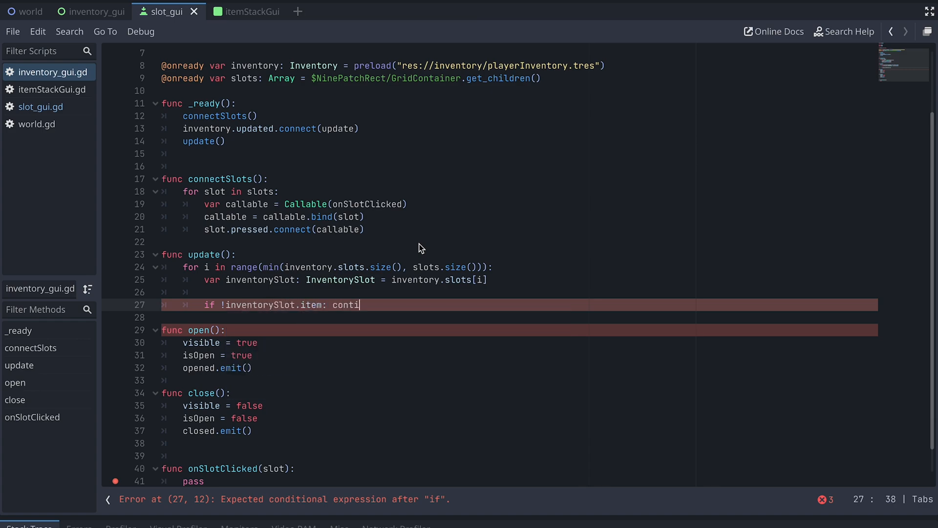
pyautogui.write('nue')
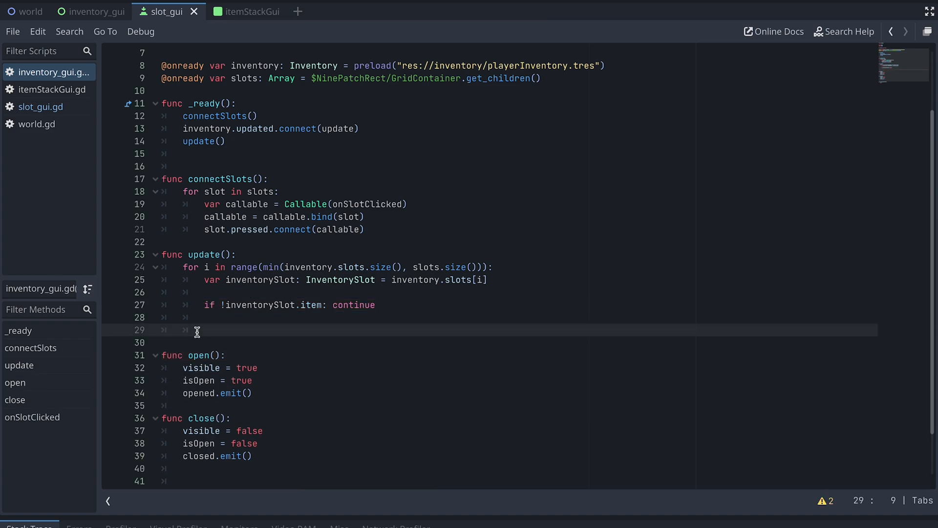
# Step: Add var itemStackGui: ItemStackGui = slots[i].itemStackGui and start an if !itemStackGui check
pyautogui.write('var')
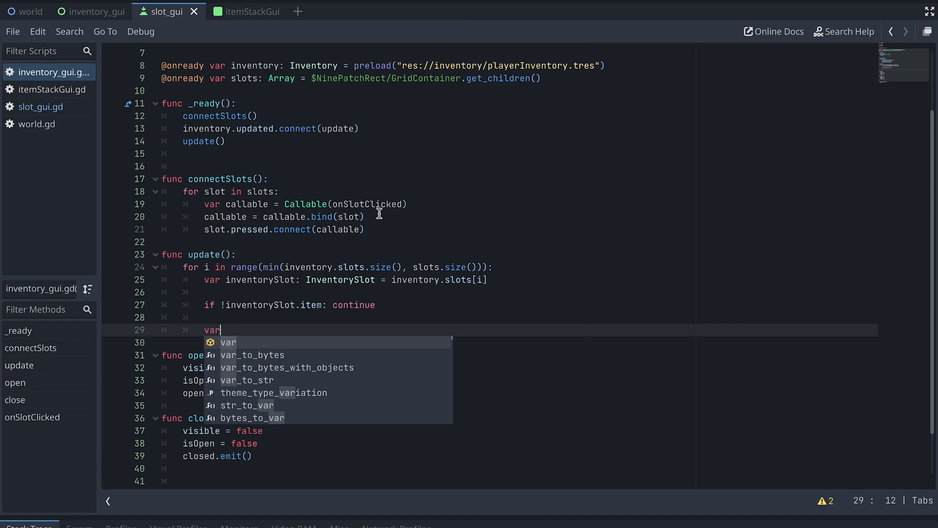
pyautogui.write('itemStackGui: ItemStackGui = slots[')
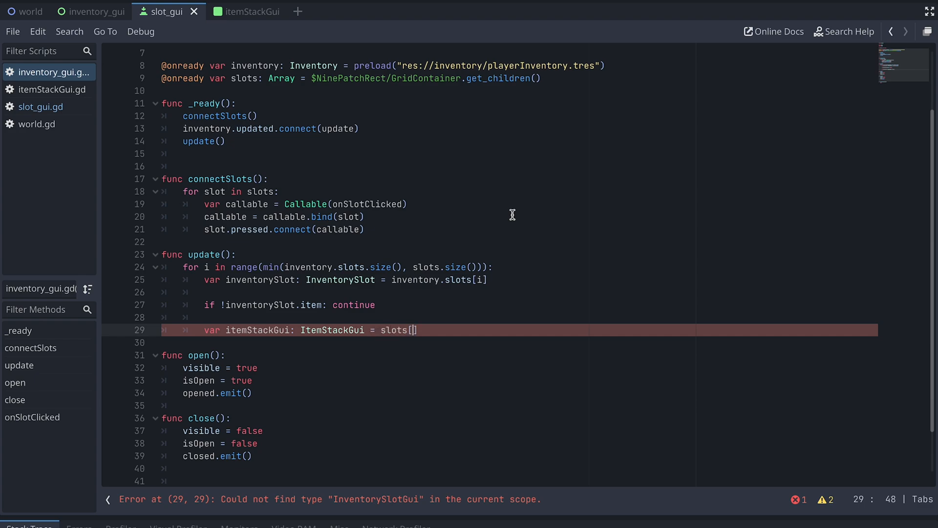
pyautogui.write('i].itemStackGui')
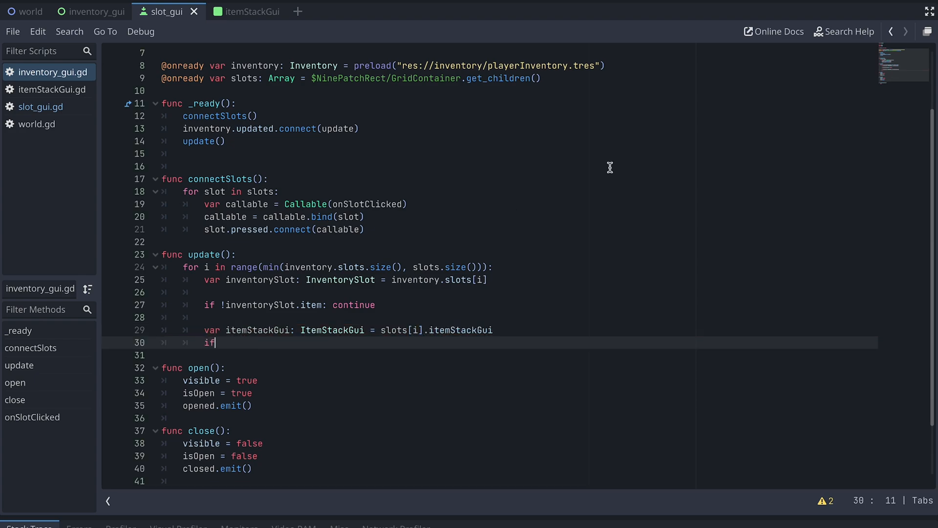
pyautogui.write('!itemStackGui:')
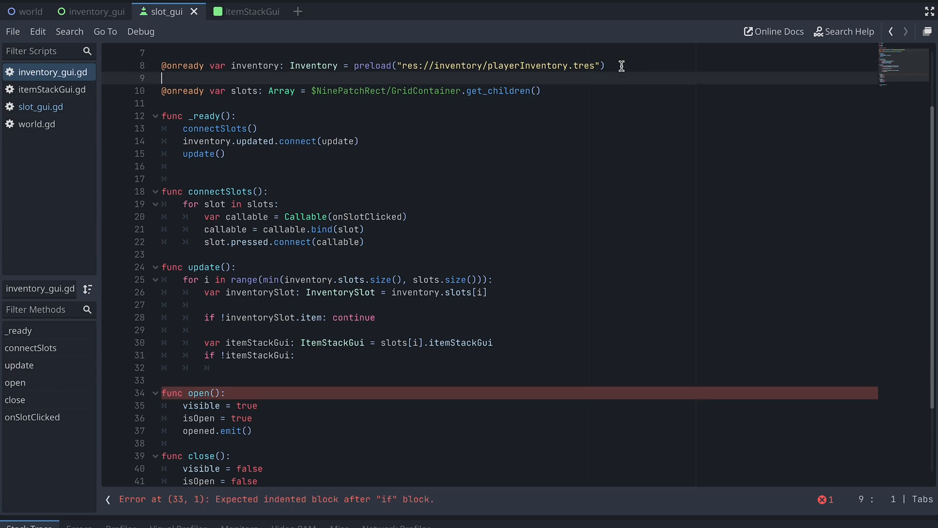
pyautogui.write('@onready var Item')
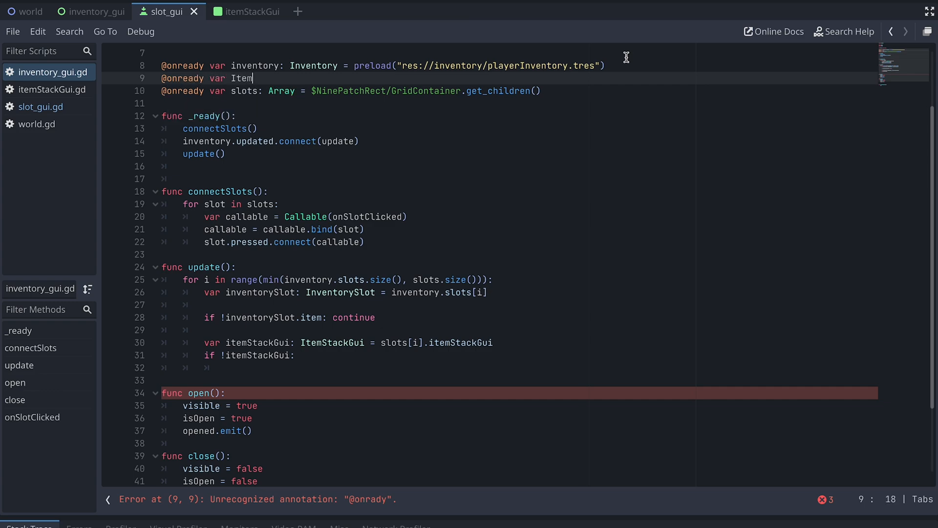
pyautogui.write('StackGuiClass =')
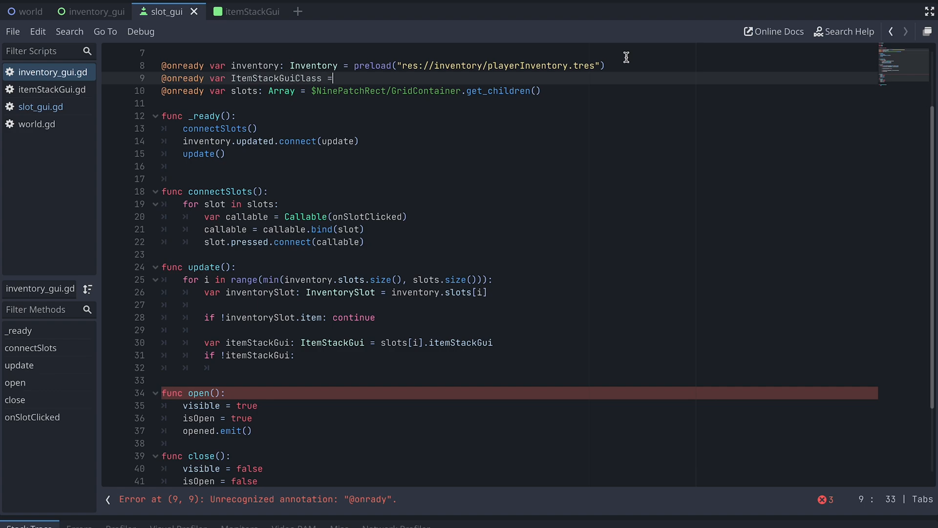
pyautogui.write('preload')
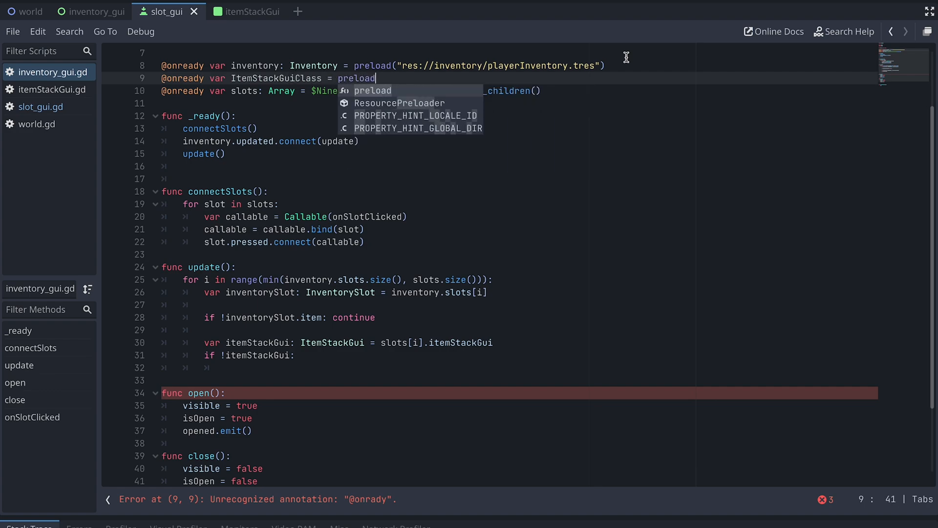
pyautogui.write('(')
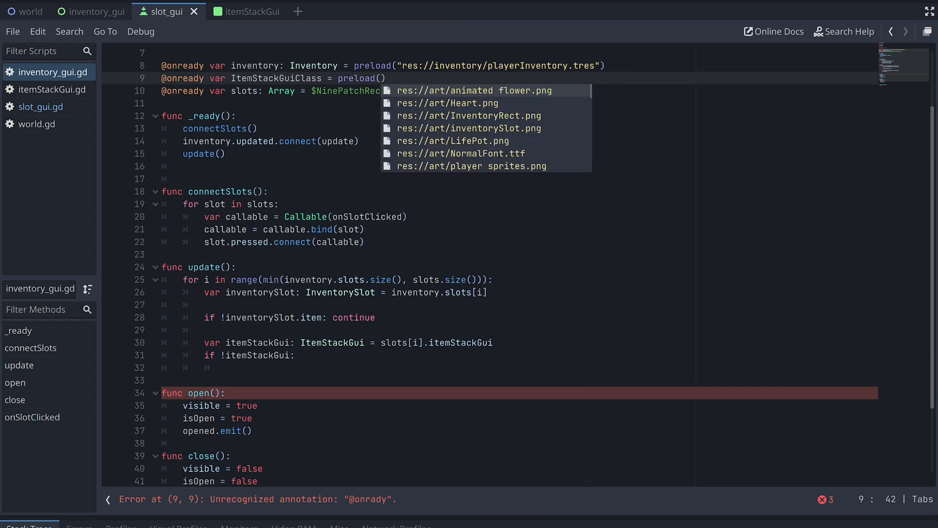
pyautogui.write('res://gui/itemStackGui.tscn"')
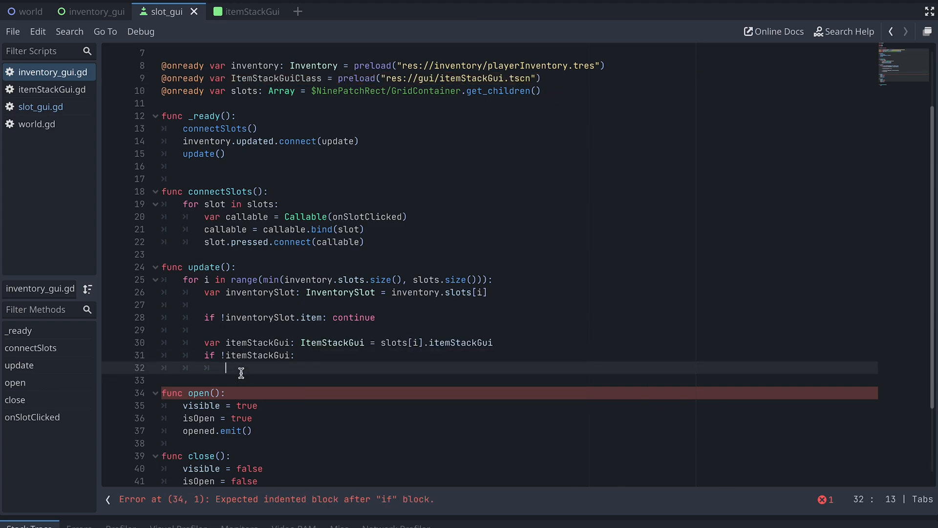
# Step: Instantiate ItemStackGuiClass when no stack exists and insert it with slots[i].insert(itemStackGui)
pyautogui.write('itemStackGui = Item')
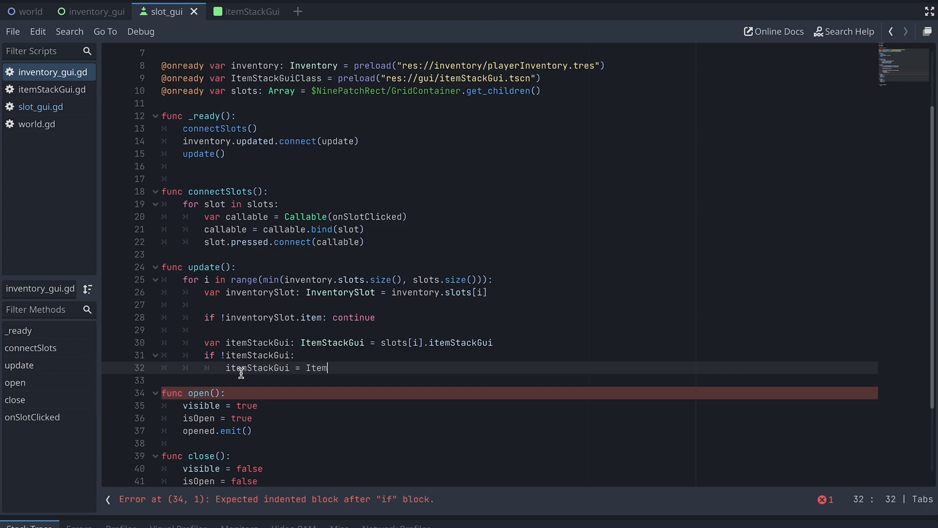
pyautogui.write('StackGuiCla')
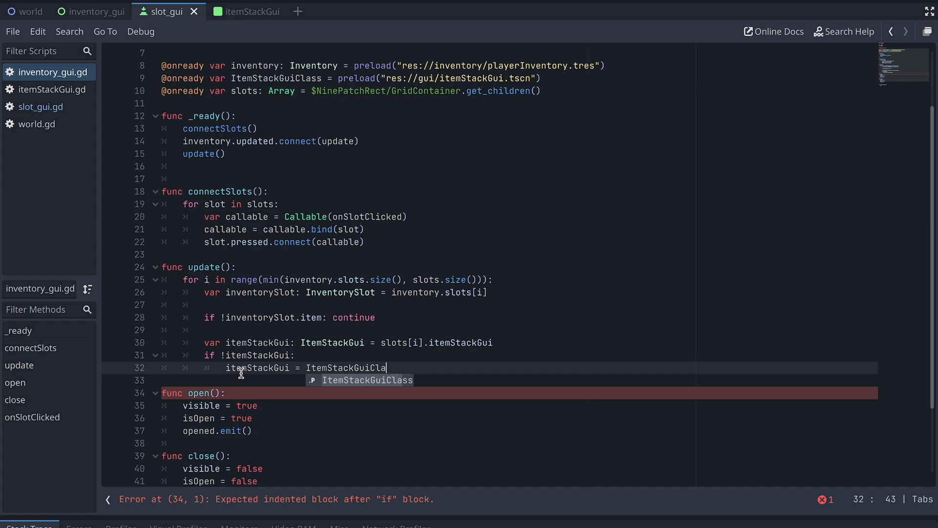
pyautogui.write('ss.instantiate(')
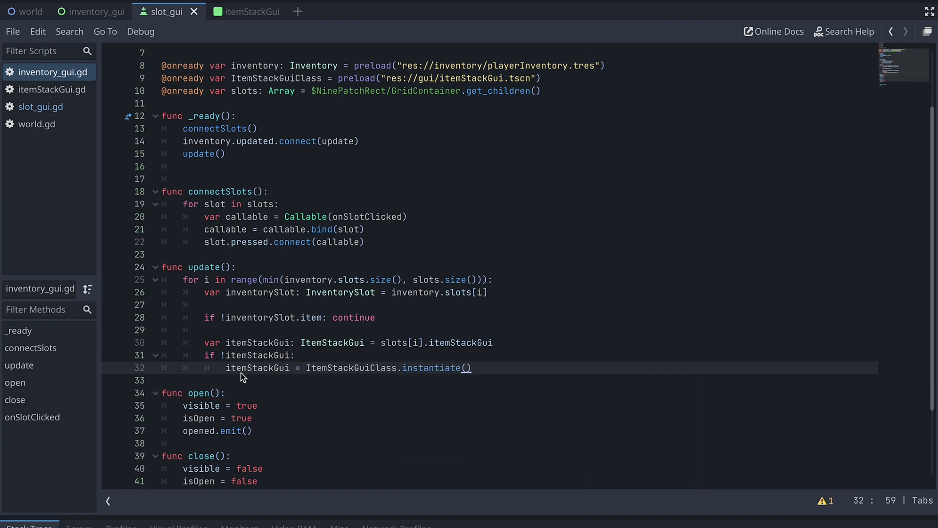
pyautogui.write('slots[]')
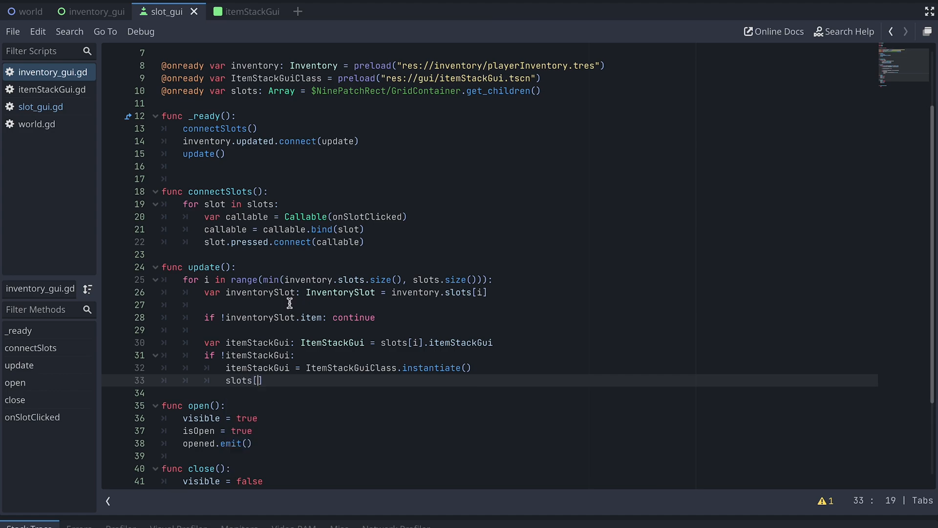
pyautogui.write('i].insert')
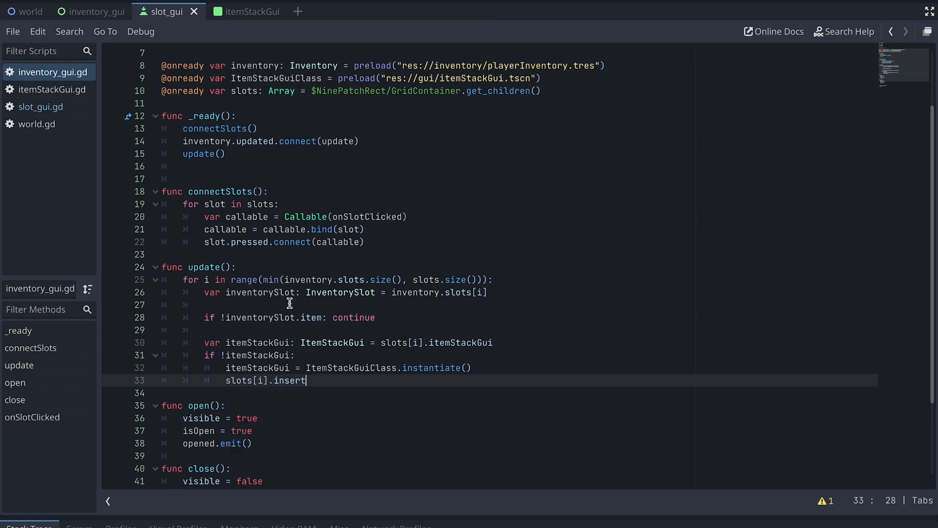
pyautogui.write('(itemStack)')
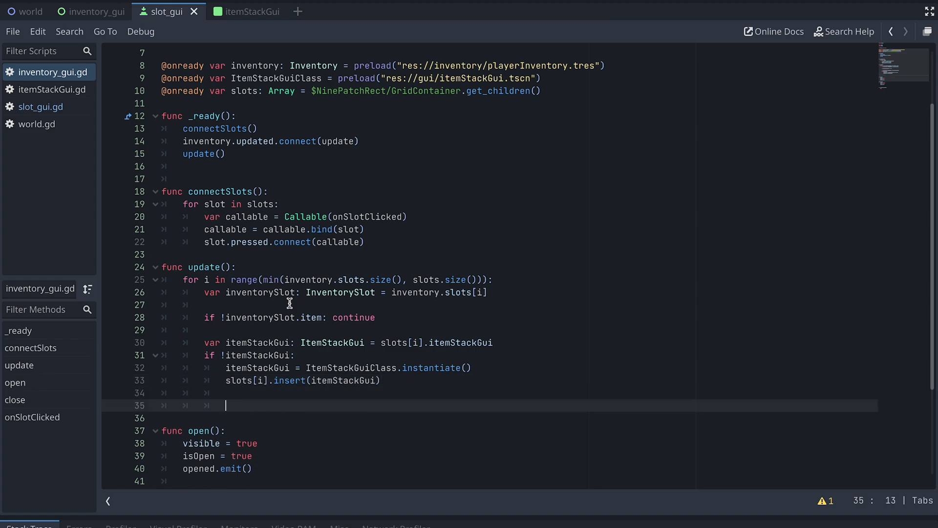
# Step: Set itemStackGui.inventorySlot = inventorySlot and call itemStackGui.update()
pyautogui.write('itemStac')
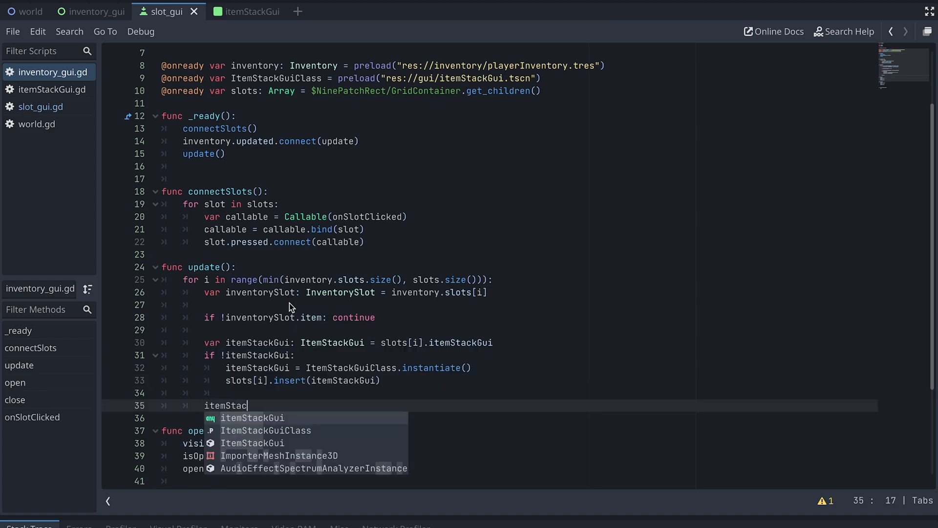
pyautogui.write('kGui.inventorySlot')
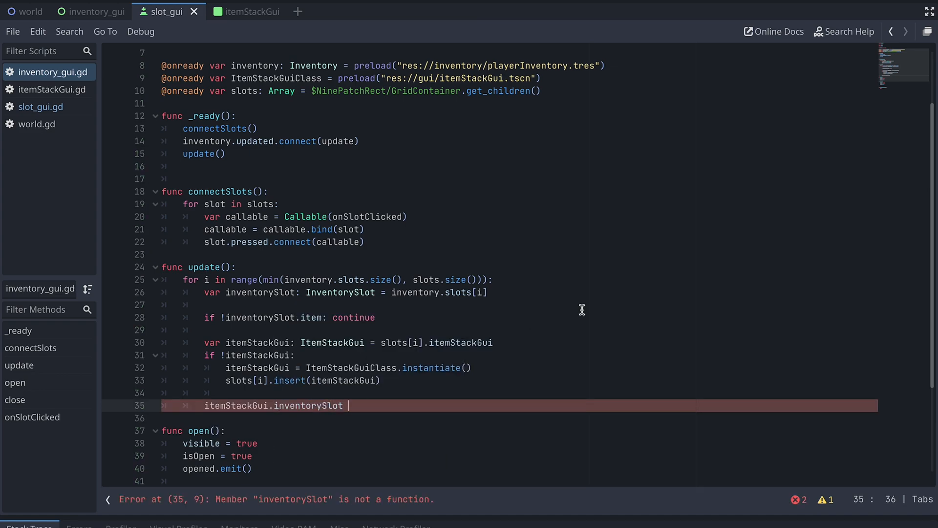
pyautogui.write('= inventorySlot')
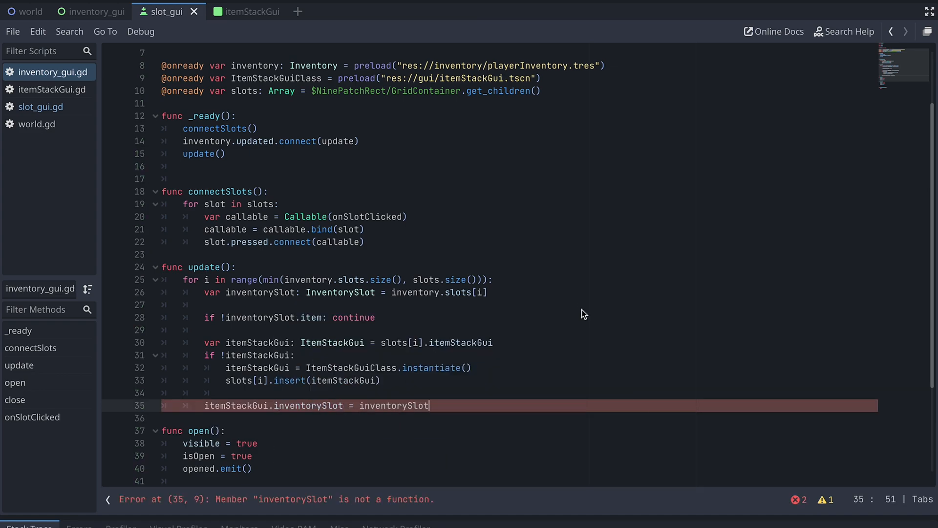
pyautogui.write('itemStackGui')
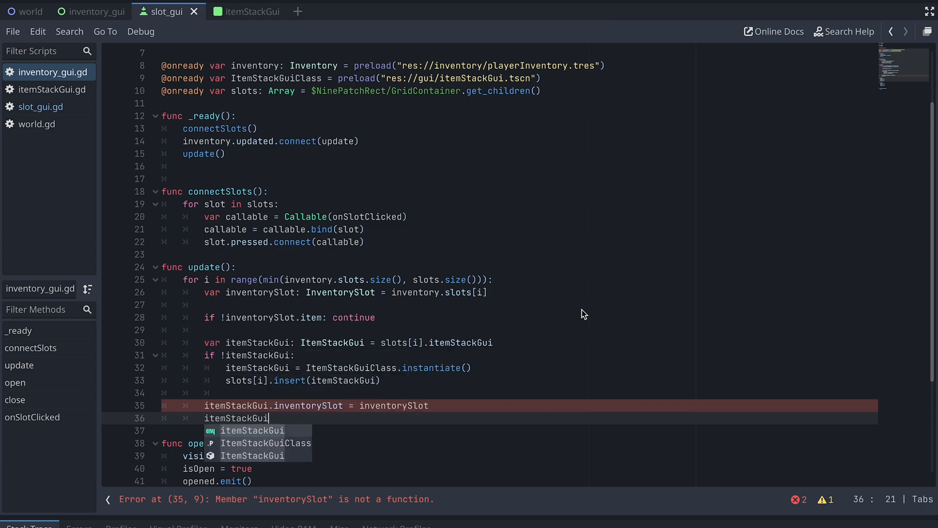
pyautogui.write('.update()')
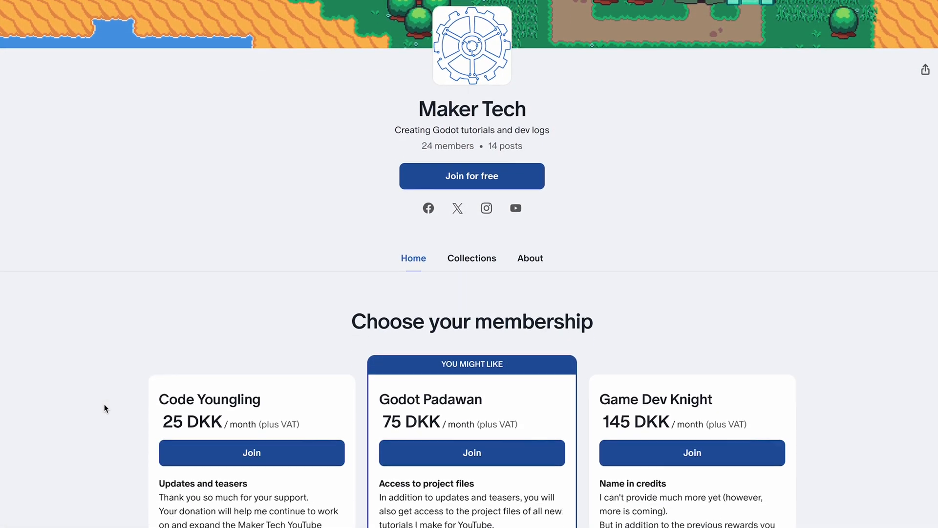
# Step: Scroll the Maker Tech Patreon page down to its three paid membership tiers
pyautogui.scroll(-3)
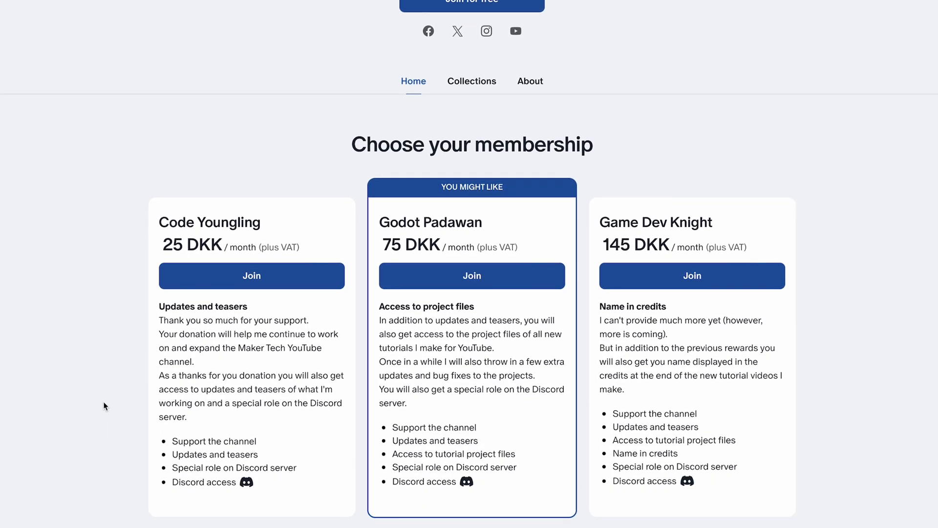
pyautogui.moveTo(545, 10)
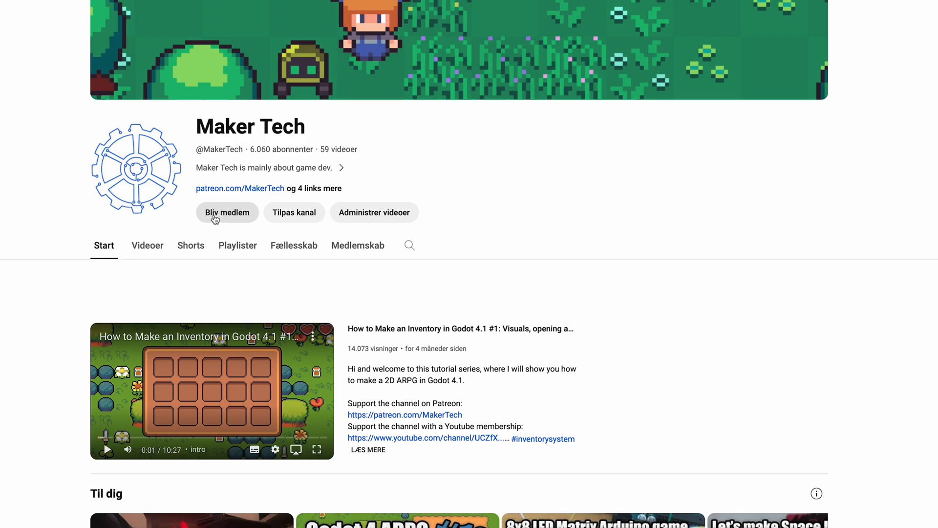
# Step: Open the Maker Tech channel's 'Bliv medlem' membership dialog listing Level 1 and Level 2
pyautogui.click(226, 211)
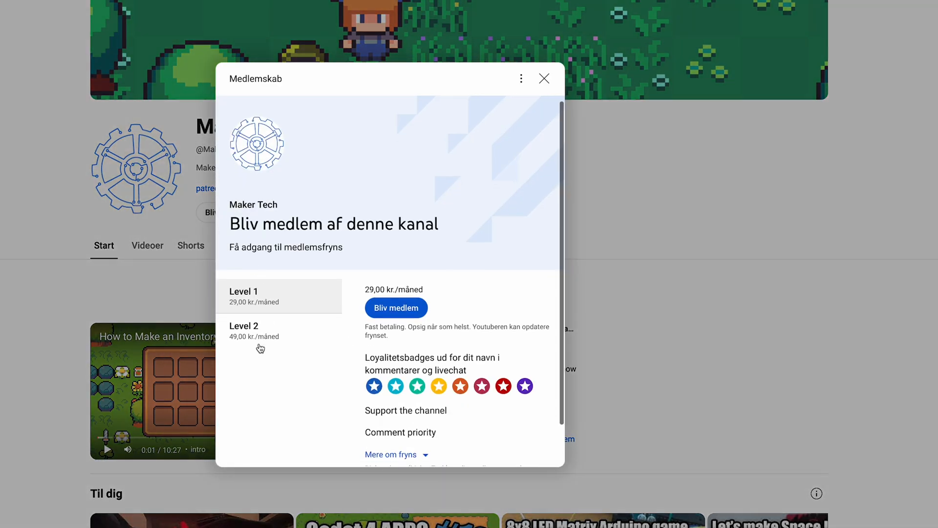